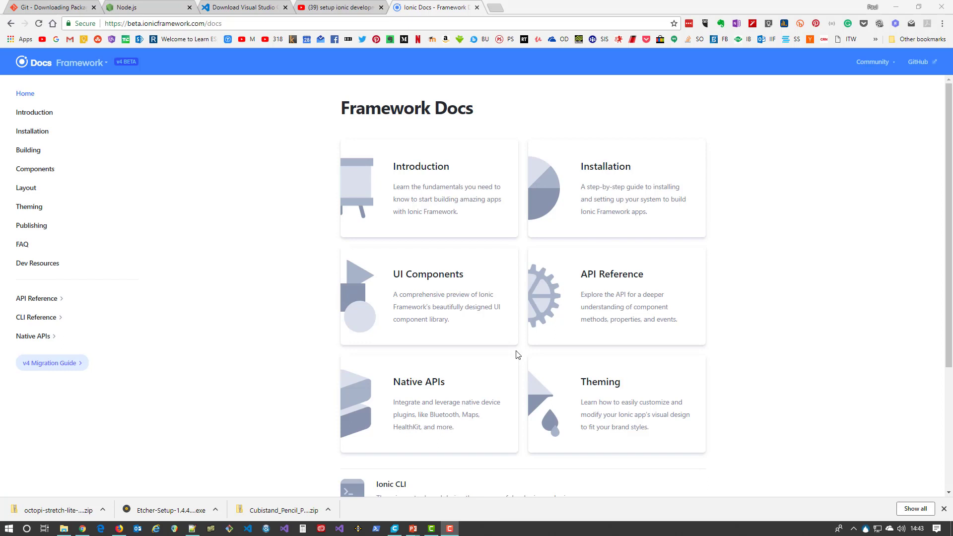
{"action": "mouse_move", "coordinate": [134, 23]}
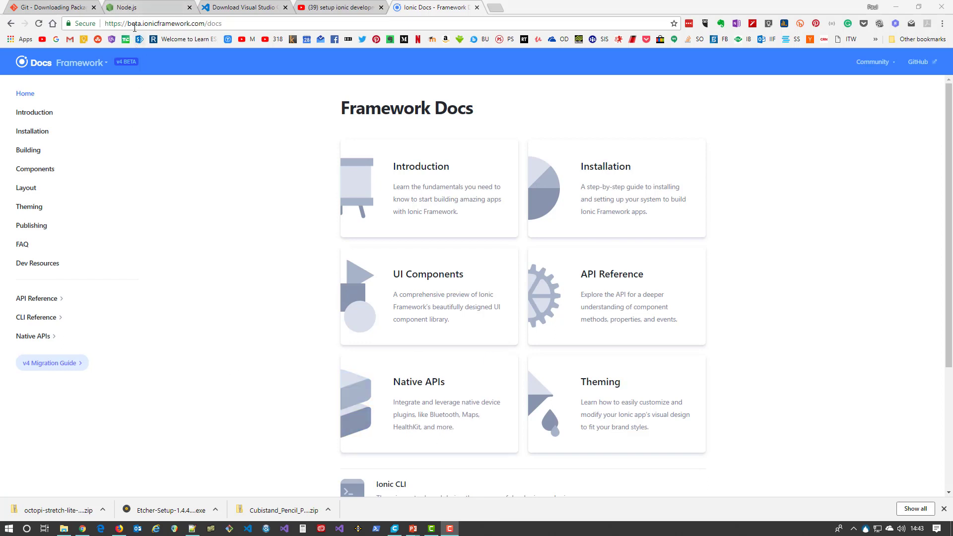
Go to the Installing Ionic guide from the Framework Docs home page.
{"action": "left_click", "coordinate": [163, 23]}
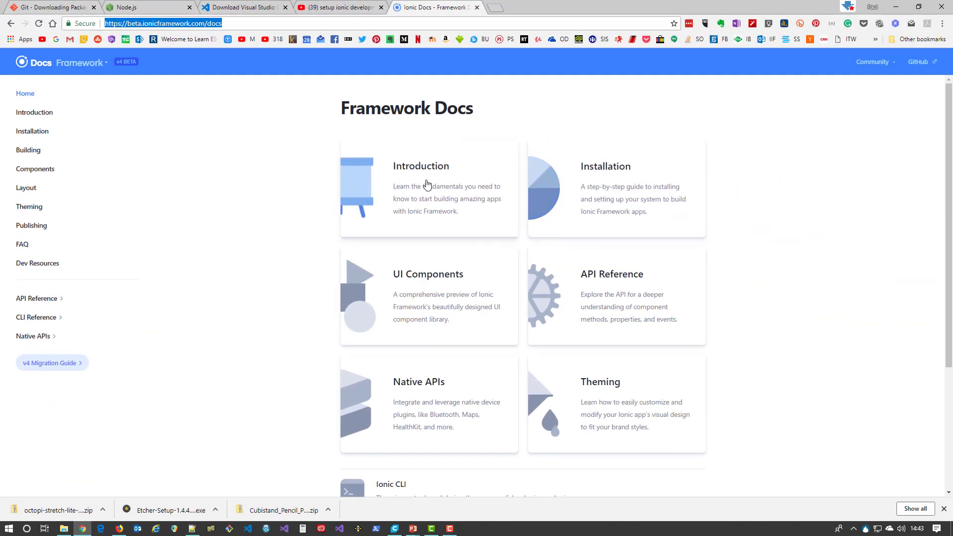
{"action": "mouse_move", "coordinate": [426, 170]}
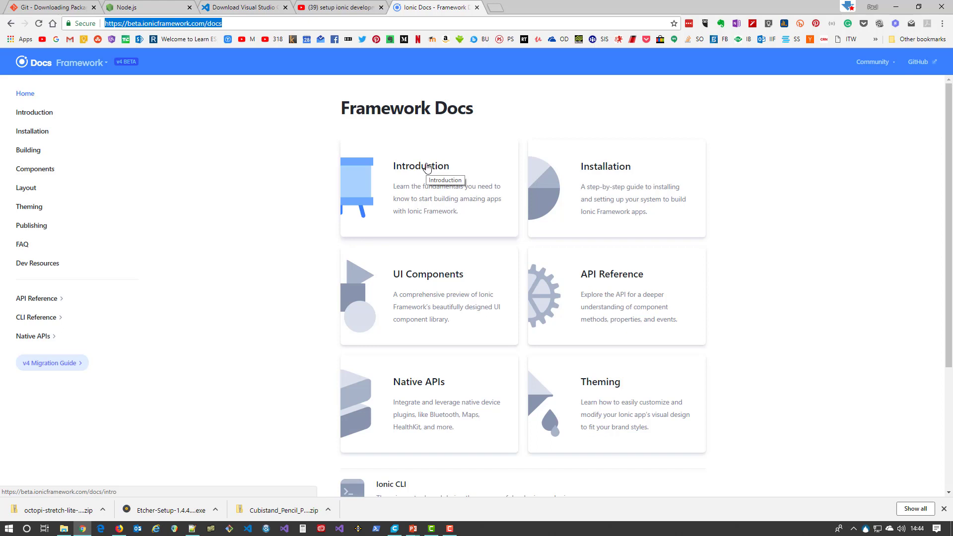
{"action": "mouse_move", "coordinate": [602, 176]}
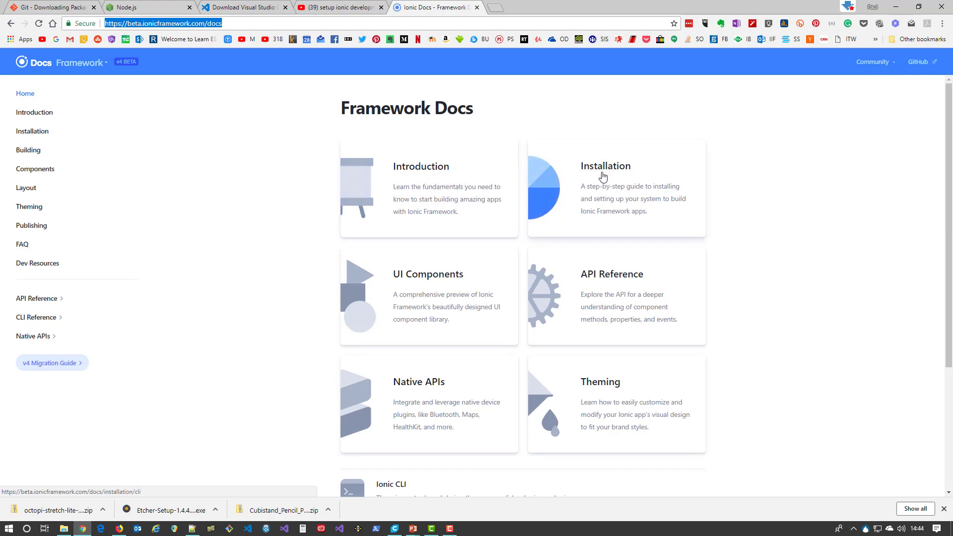
{"action": "left_click", "coordinate": [605, 166]}
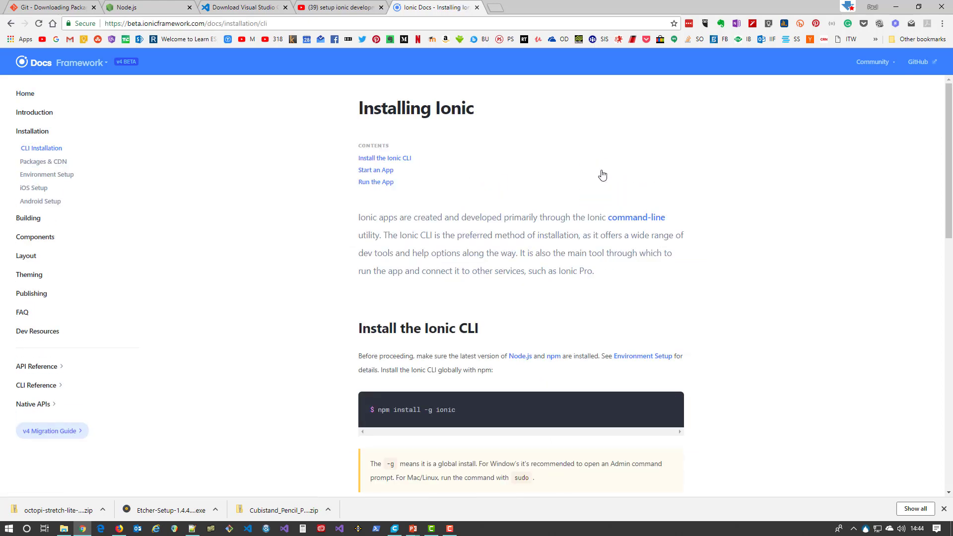
{"action": "mouse_move", "coordinate": [491, 277]}
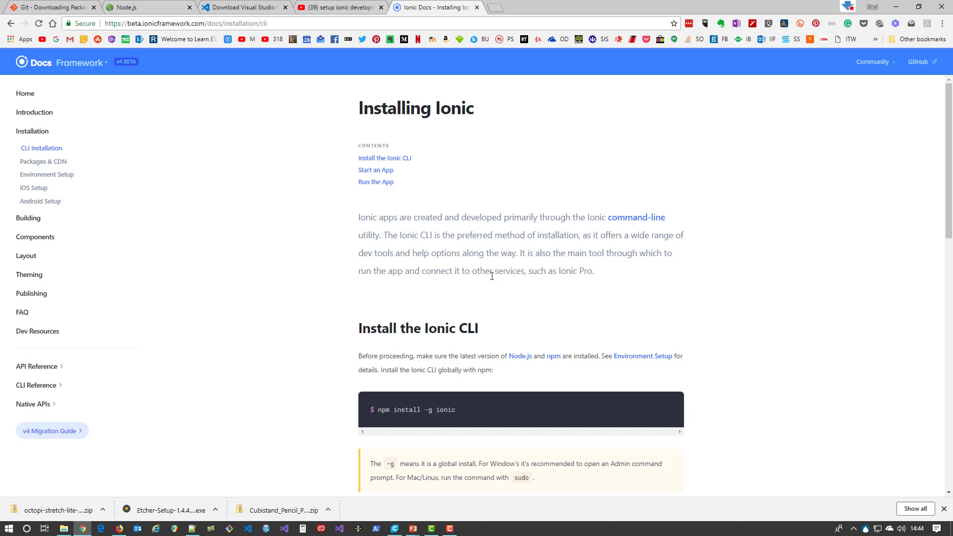
{"action": "mouse_move", "coordinate": [516, 297]}
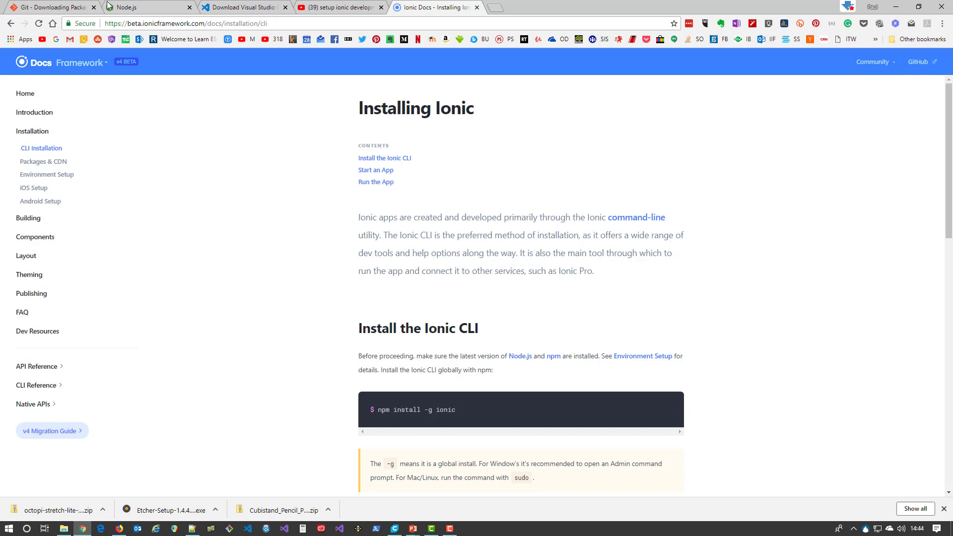
Switch to the Git for Windows download page in Chrome.
{"action": "left_click", "coordinate": [51, 7]}
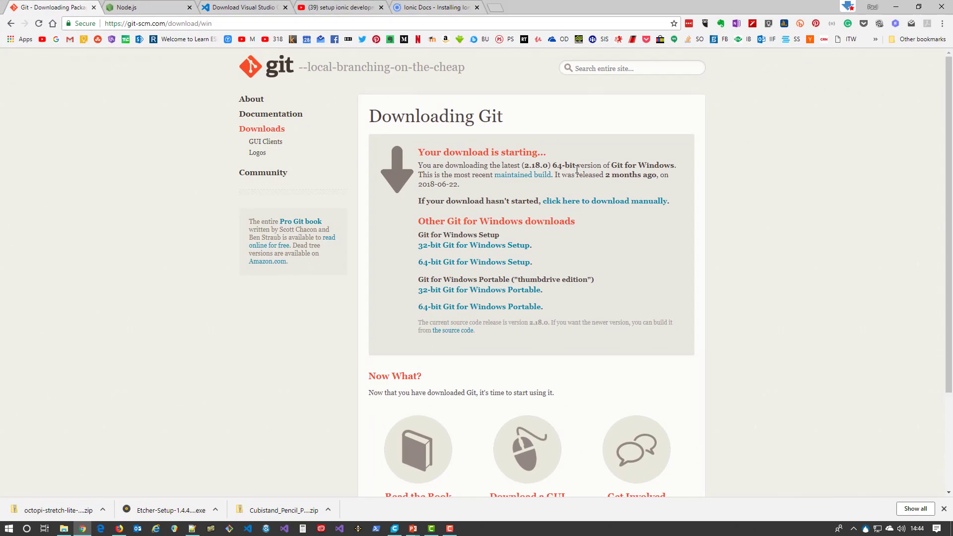
{"action": "mouse_move", "coordinate": [724, 244]}
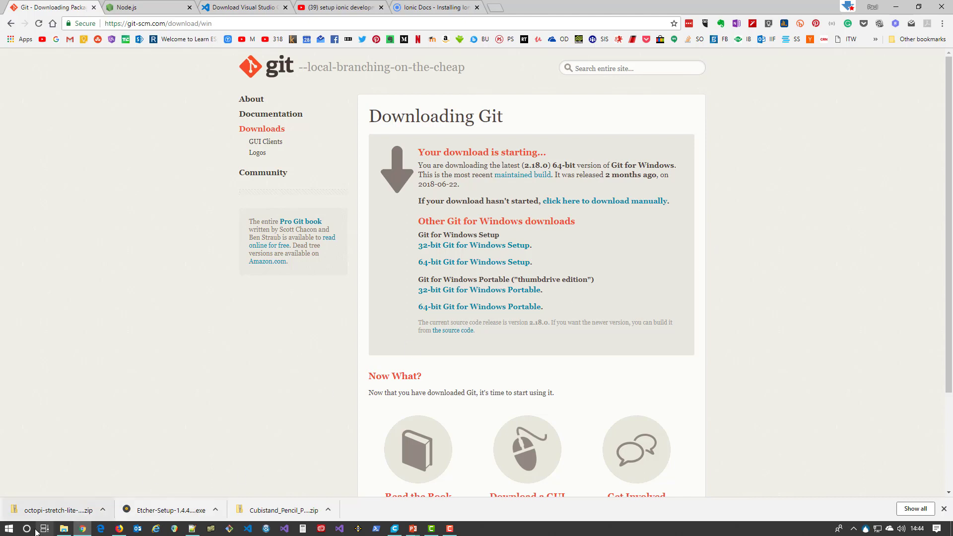
{"action": "left_click", "coordinate": [26, 528]}
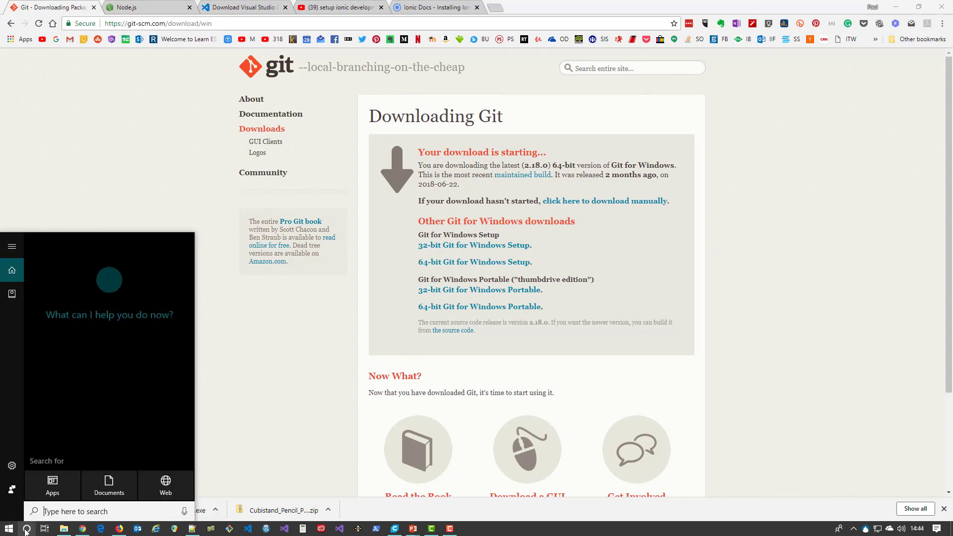
{"action": "type", "text": "cmd"}
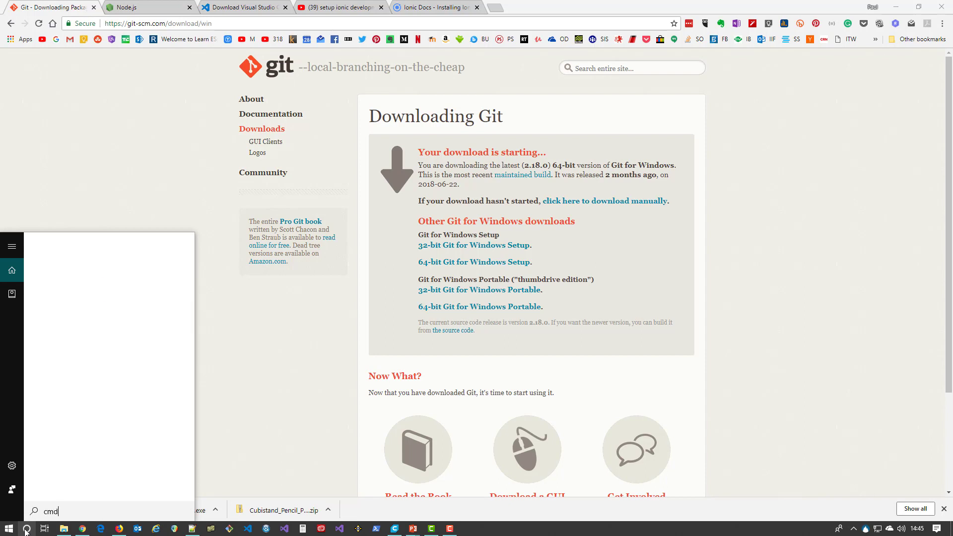
{"action": "type", "text": "cmd"}
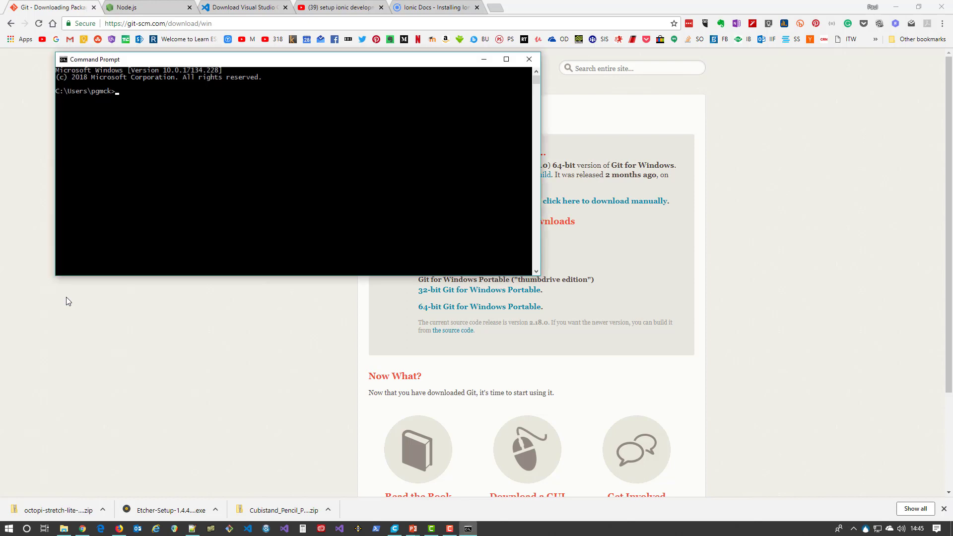
{"action": "mouse_move", "coordinate": [101, 280]}
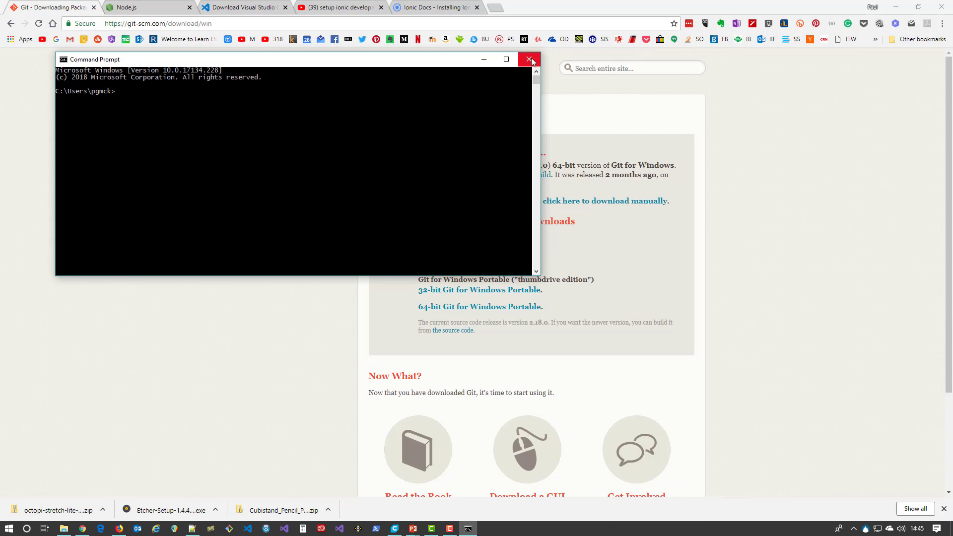
{"action": "left_click", "coordinate": [528, 59]}
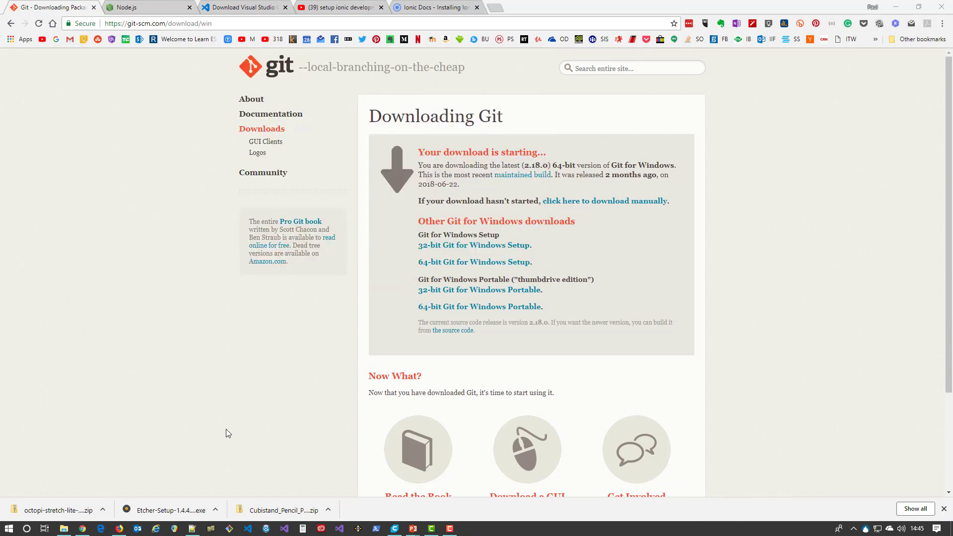
Search Windows Start for 'powershell', then return to the Git download page address.
{"action": "left_click", "coordinate": [24, 520]}
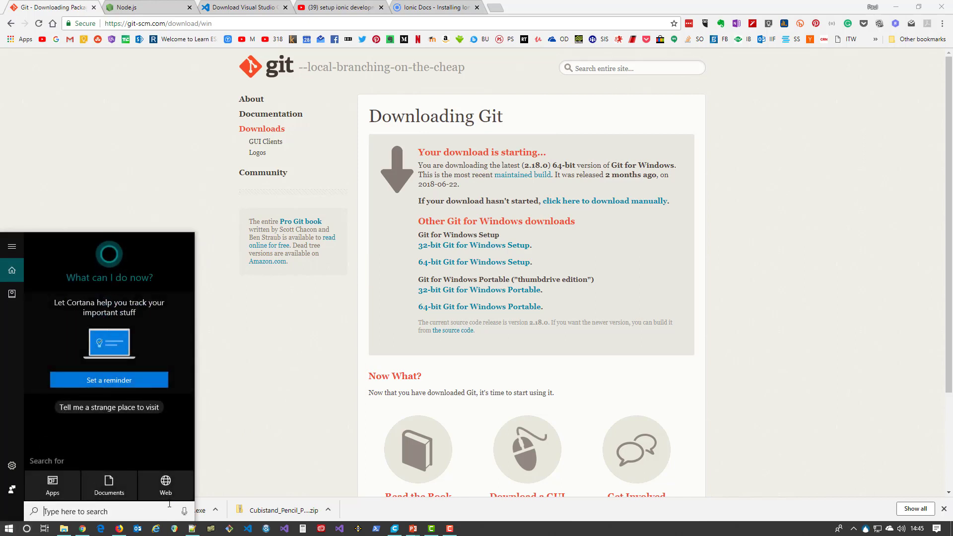
{"action": "type", "text": "powershe"}
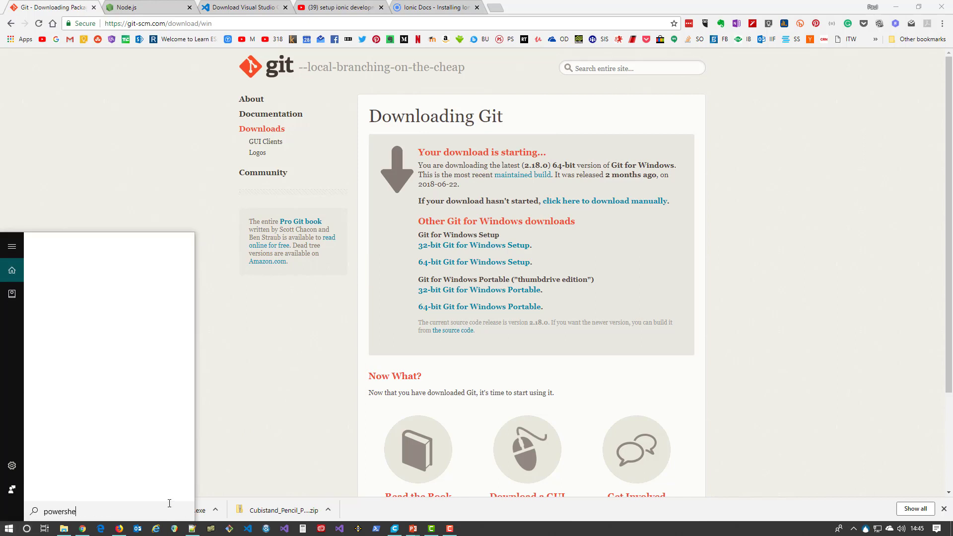
{"action": "type", "text": "ll"}
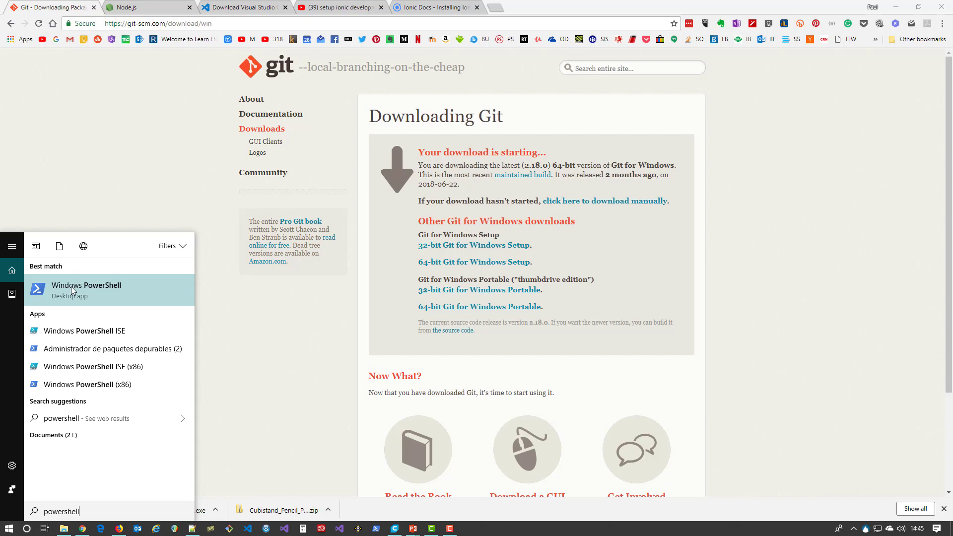
{"action": "mouse_move", "coordinate": [77, 304]}
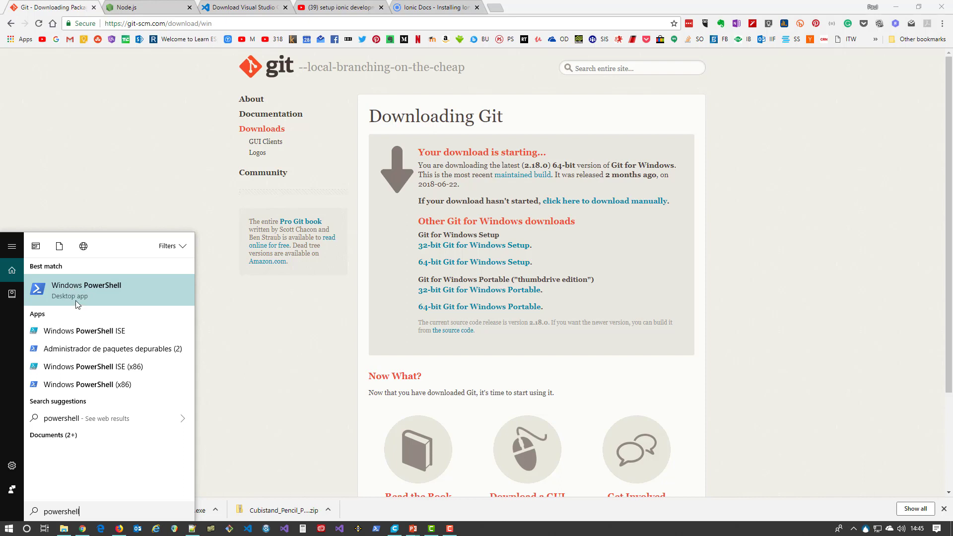
{"action": "mouse_move", "coordinate": [171, 291]}
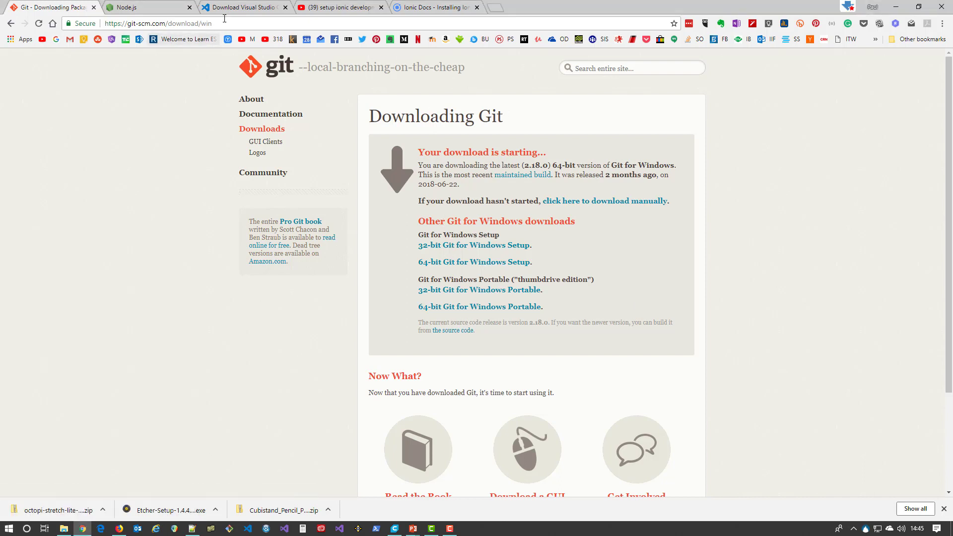
{"action": "left_click", "coordinate": [158, 23]}
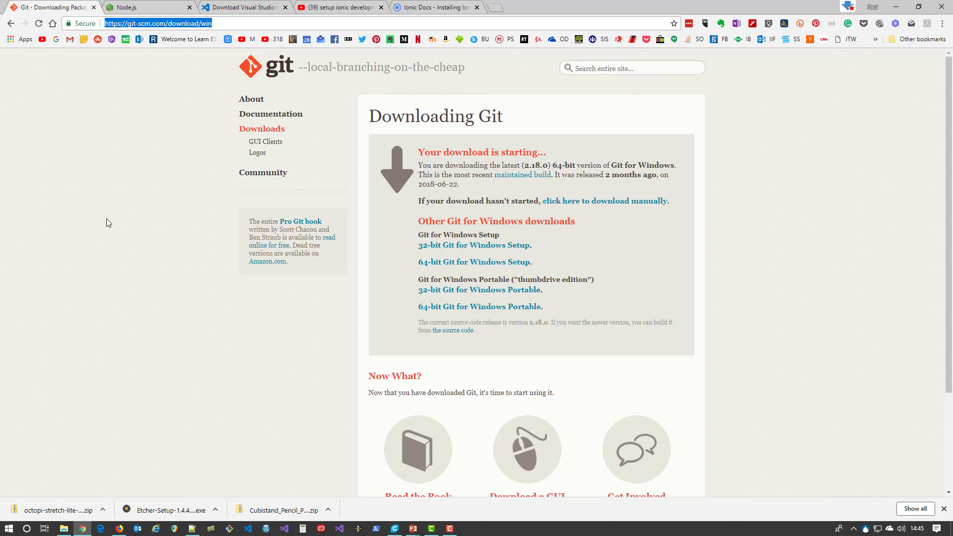
{"action": "mouse_move", "coordinate": [61, 336]}
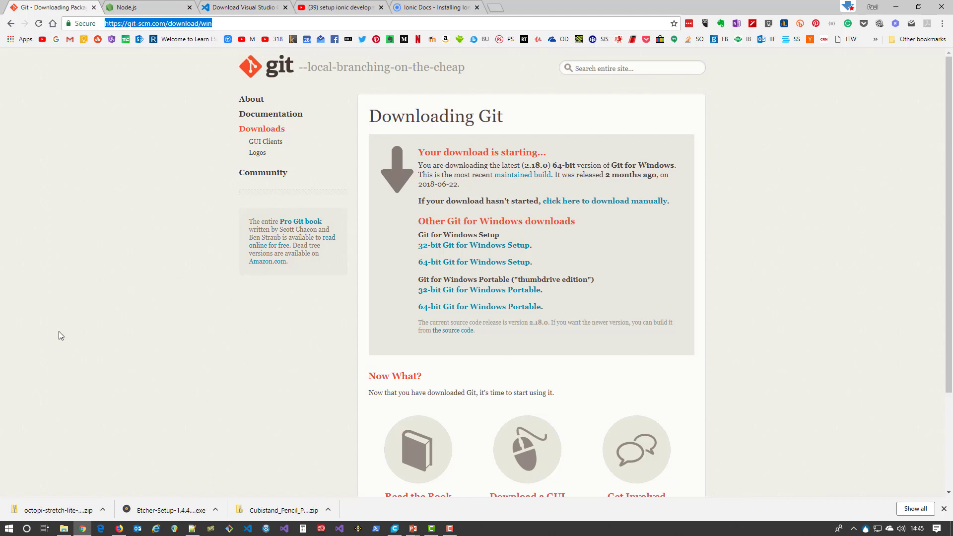
{"action": "mouse_move", "coordinate": [116, 357]}
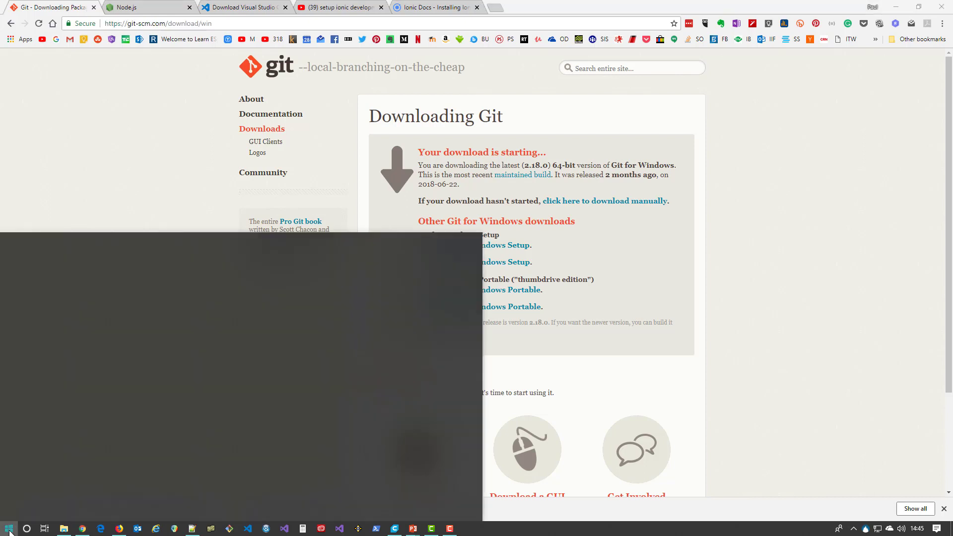
Expand the Git folder in the Start menu and run Git Bash as administrator.
{"action": "left_click", "coordinate": [9, 528]}
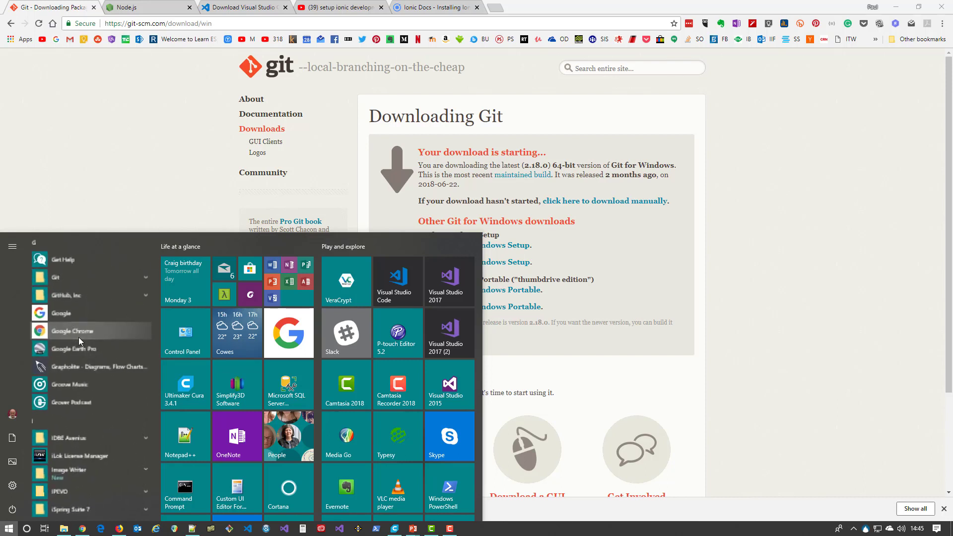
{"action": "left_click", "coordinate": [55, 276]}
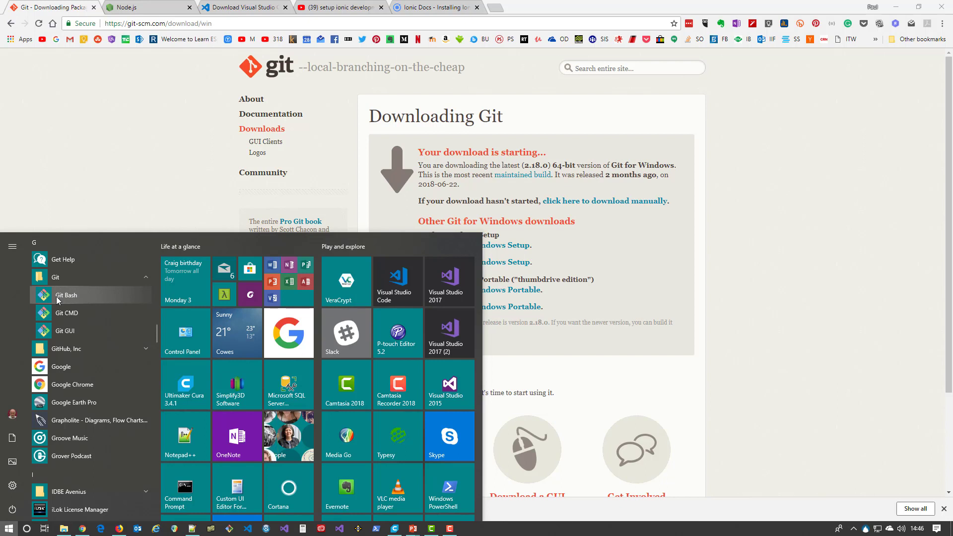
{"action": "mouse_move", "coordinate": [136, 528]}
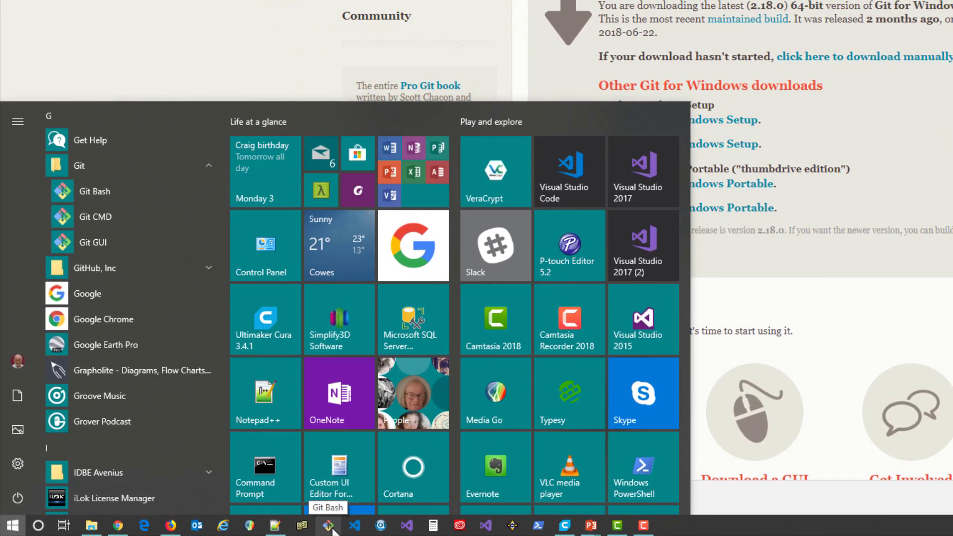
{"action": "right_click", "coordinate": [424, 523]}
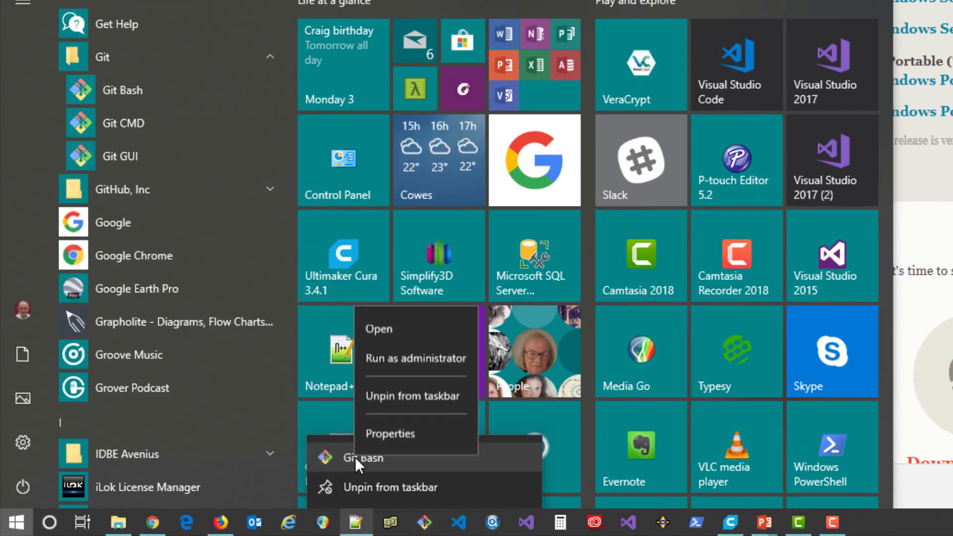
{"action": "mouse_move", "coordinate": [415, 358]}
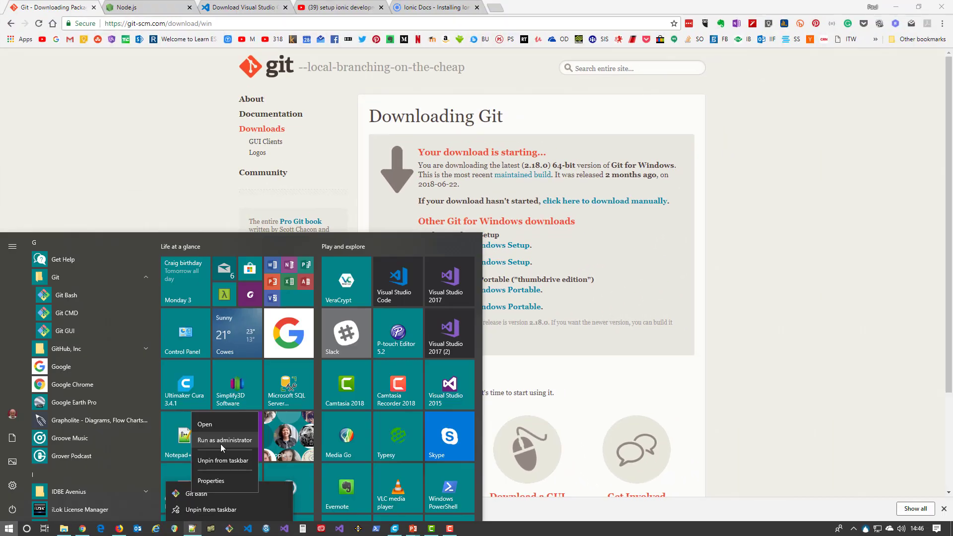
{"action": "left_click", "coordinate": [197, 494]}
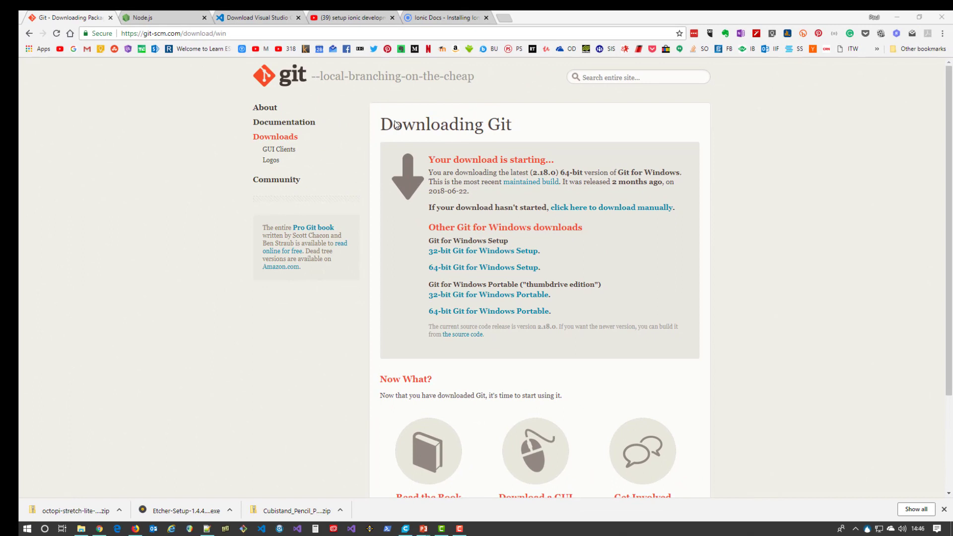
{"action": "mouse_move", "coordinate": [271, 160]}
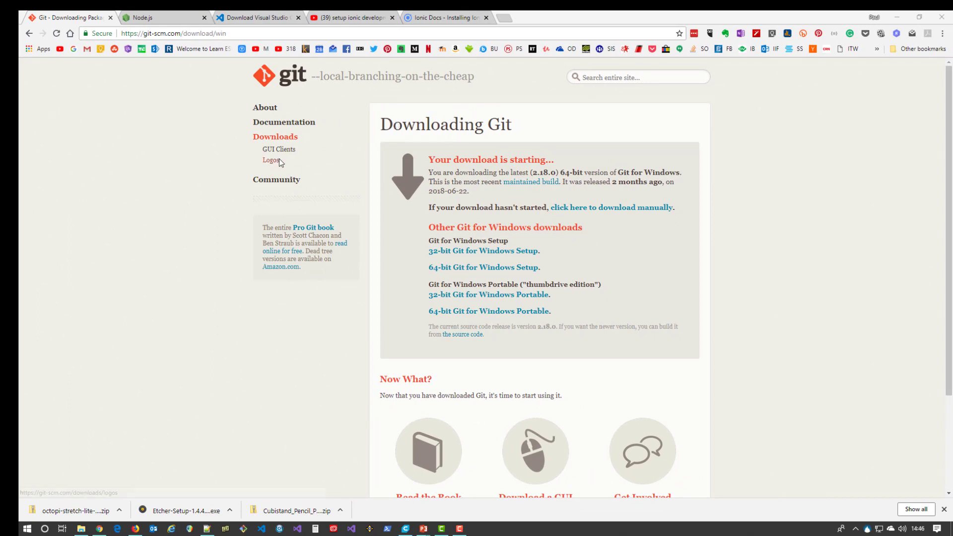
Switch to the Visual Studio Code download page in Chrome.
{"action": "left_click", "coordinate": [243, 17]}
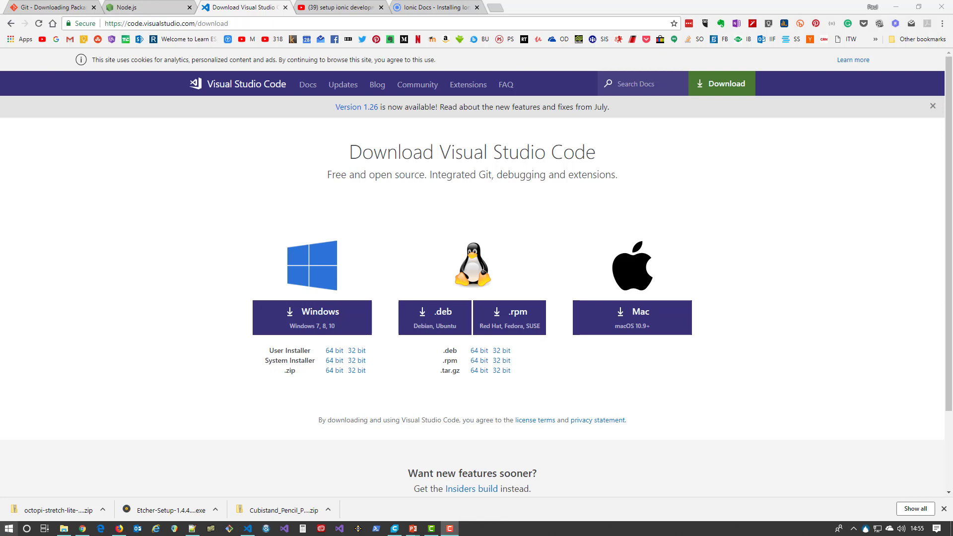
{"action": "mouse_move", "coordinate": [414, 527]}
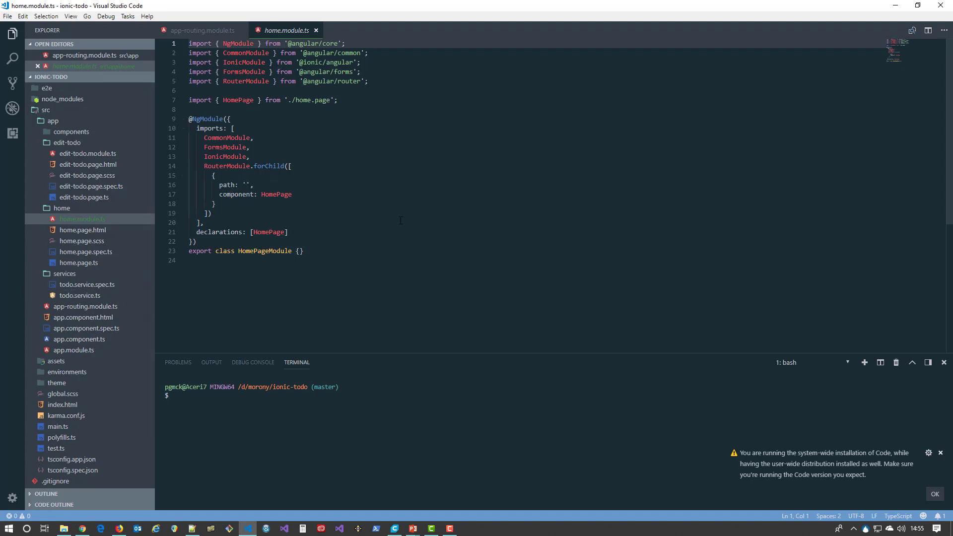
{"action": "mouse_move", "coordinate": [119, 226]}
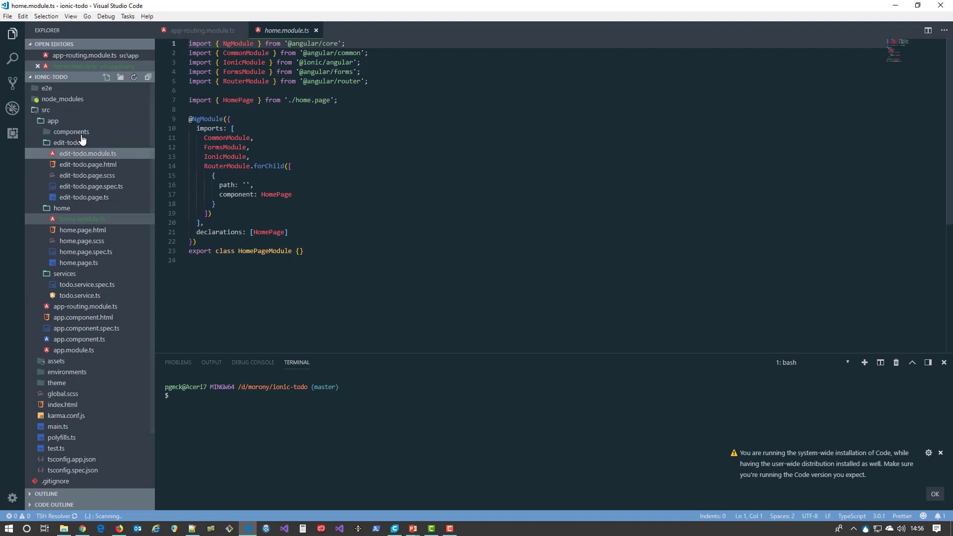
Collapse the src folder of the ionic-todo project in VS Code's Explorer.
{"action": "left_click", "coordinate": [46, 110]}
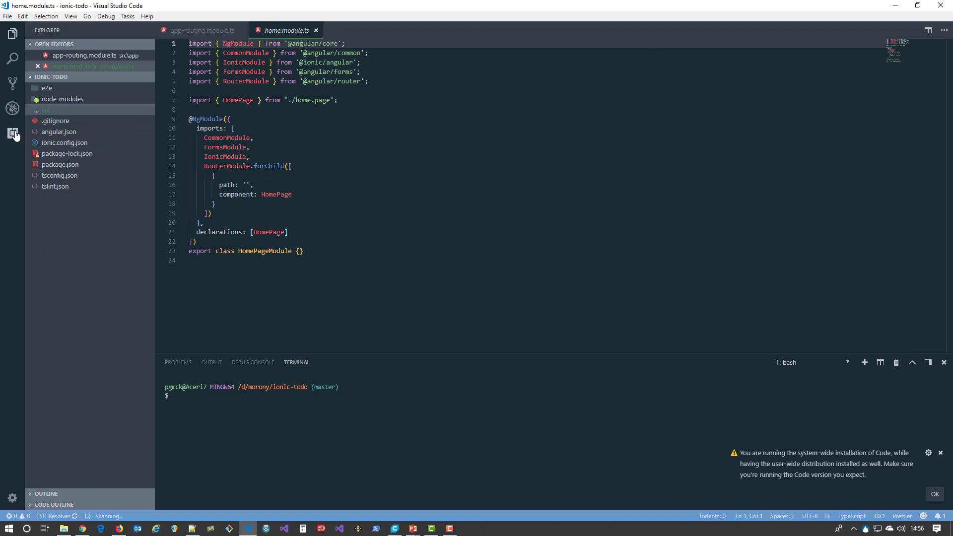
Show VS Code's installed extensions list (Angular 6 snippets, Arduino, Atom Keymap).
{"action": "left_click", "coordinate": [13, 134]}
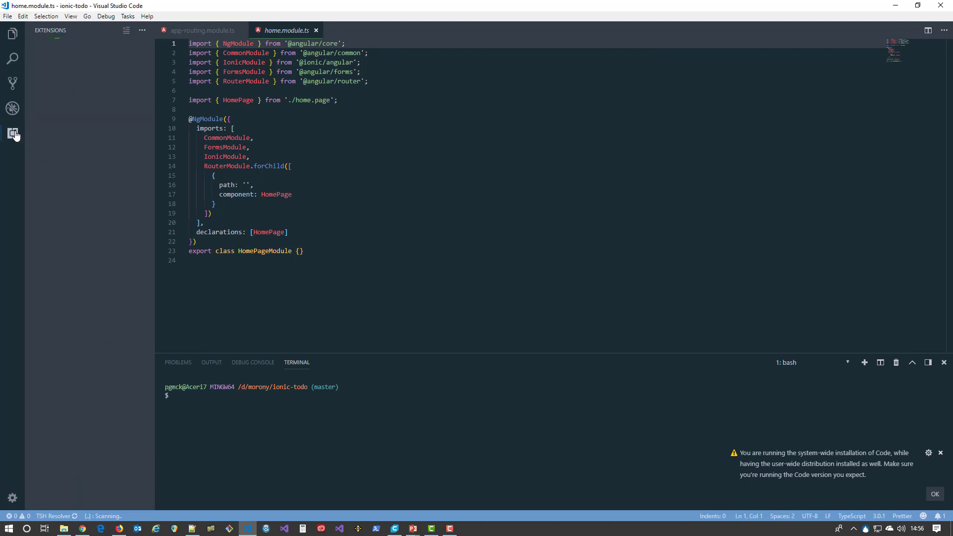
{"action": "left_click", "coordinate": [13, 134]}
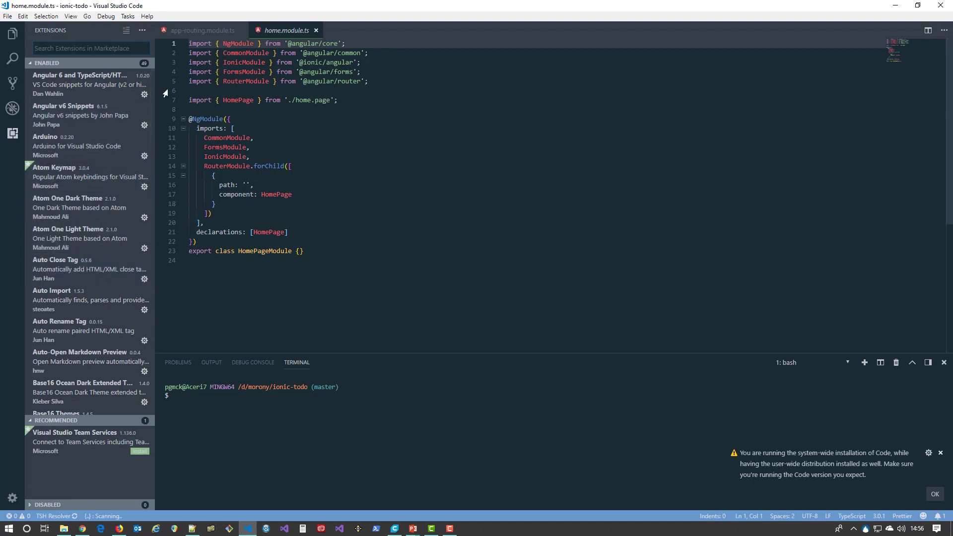
{"action": "mouse_move", "coordinate": [102, 244]}
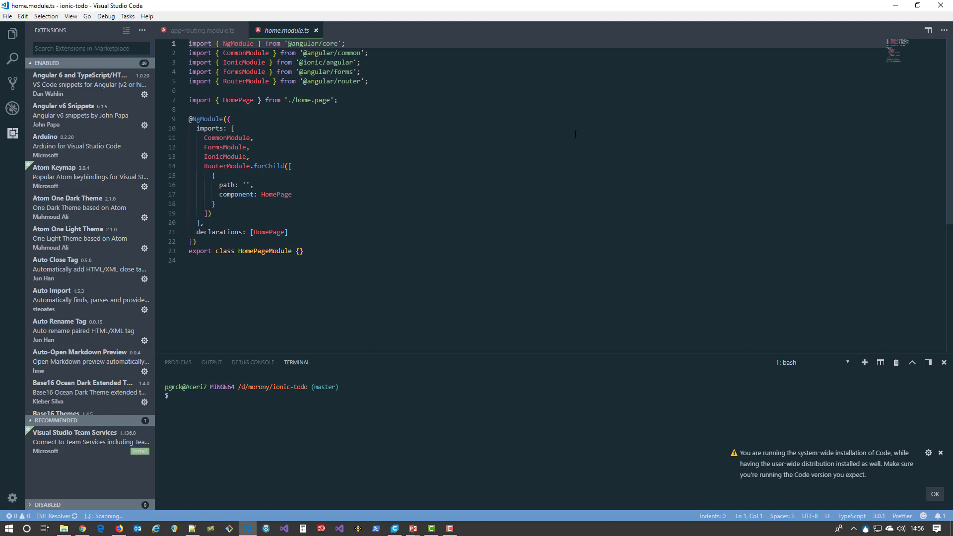
{"action": "mouse_move", "coordinate": [835, 118]}
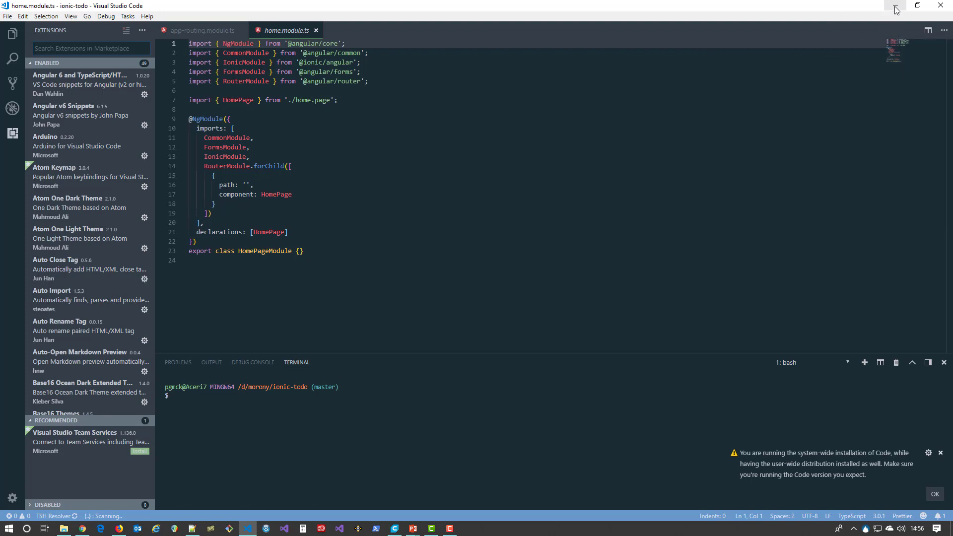
Minimize VS Code and copy the Visual Studio Code download address in Chrome.
{"action": "left_click", "coordinate": [82, 527]}
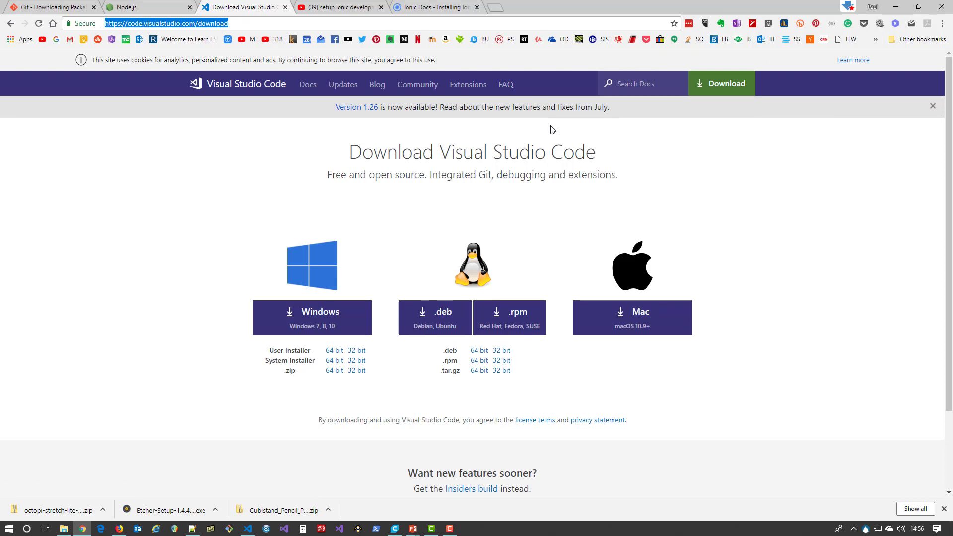
{"action": "key", "text": "ctrl+plus"}
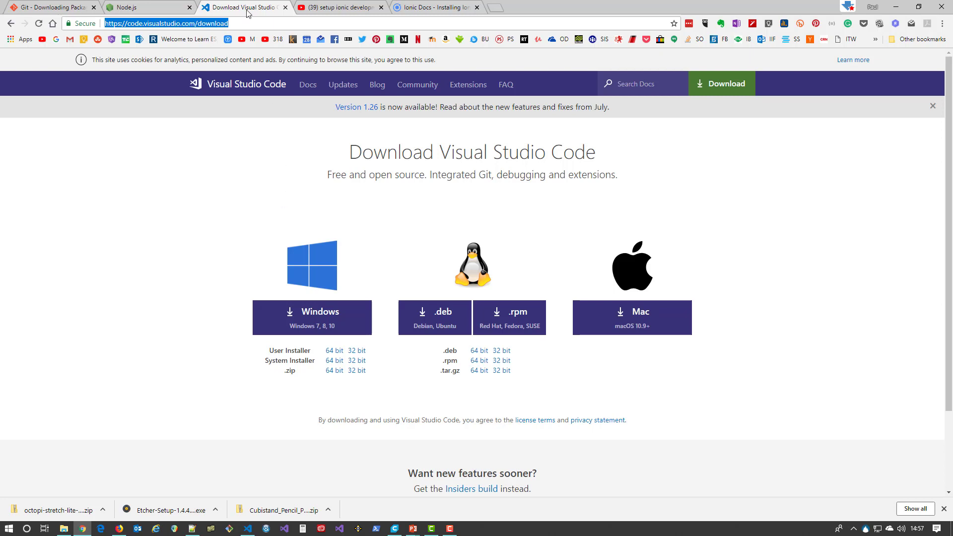
{"action": "left_click", "coordinate": [148, 7]}
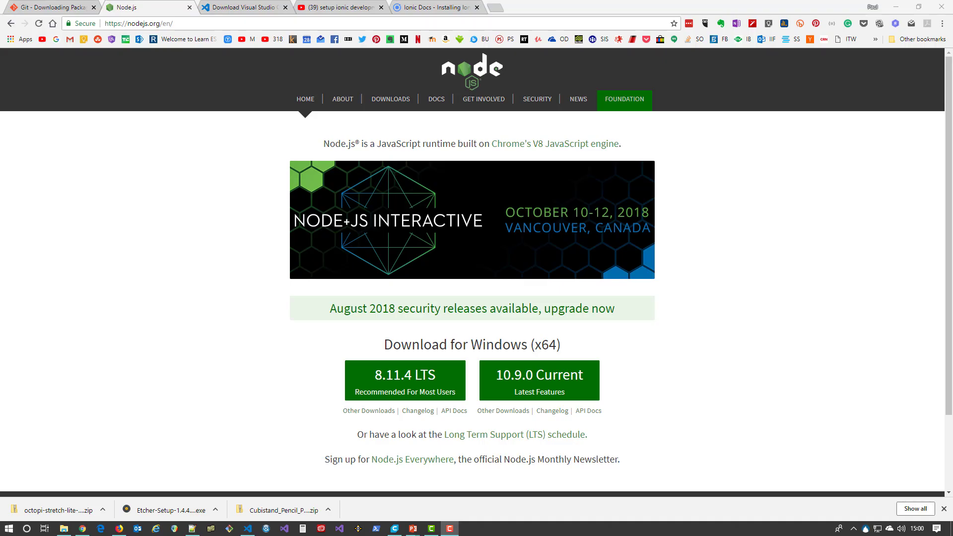
{"action": "key", "text": "ctrl+plus"}
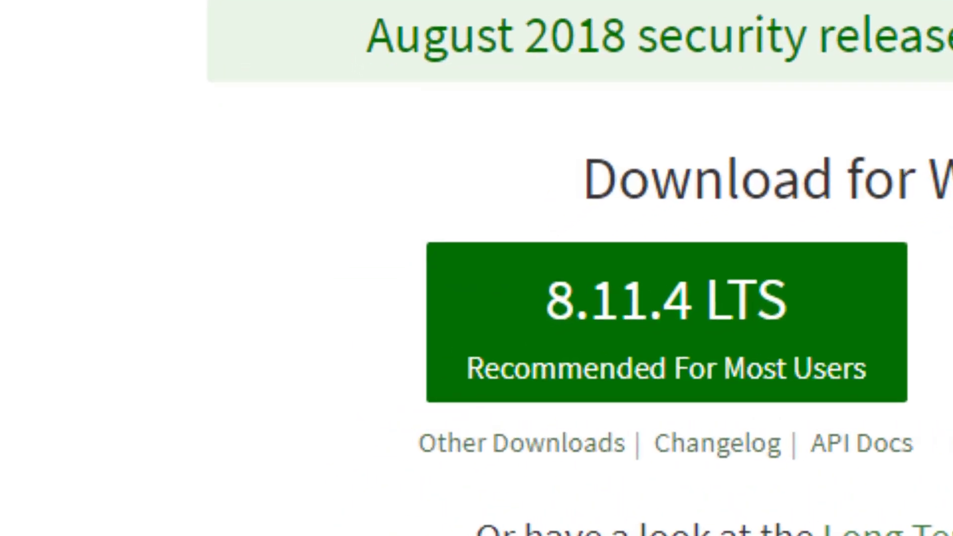
{"action": "mouse_move", "coordinate": [644, 329]}
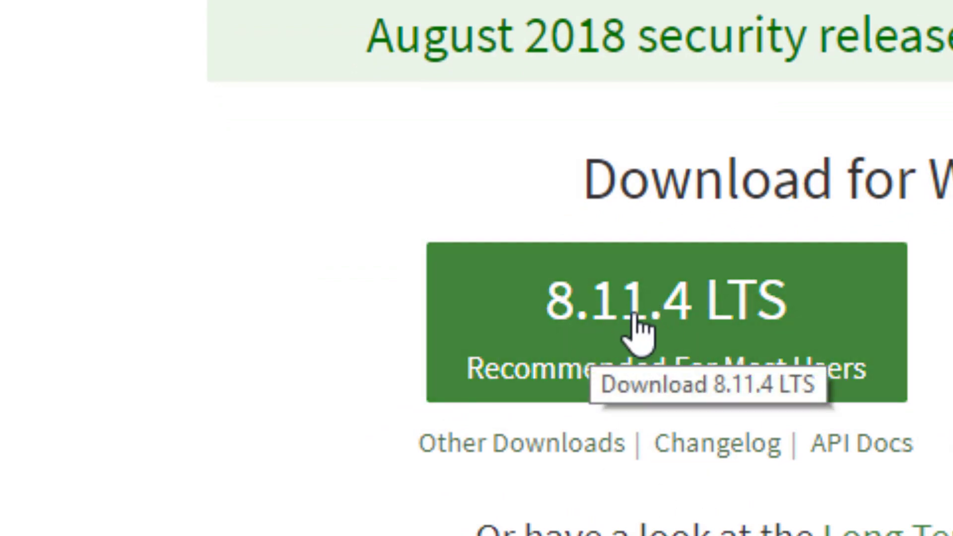
{"action": "mouse_move", "coordinate": [724, 340]}
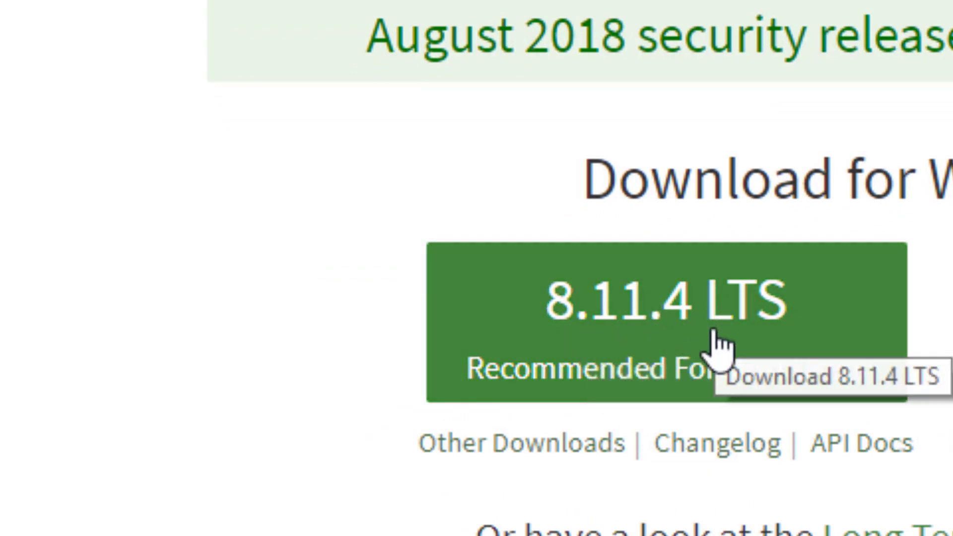
{"action": "mouse_move", "coordinate": [756, 344]}
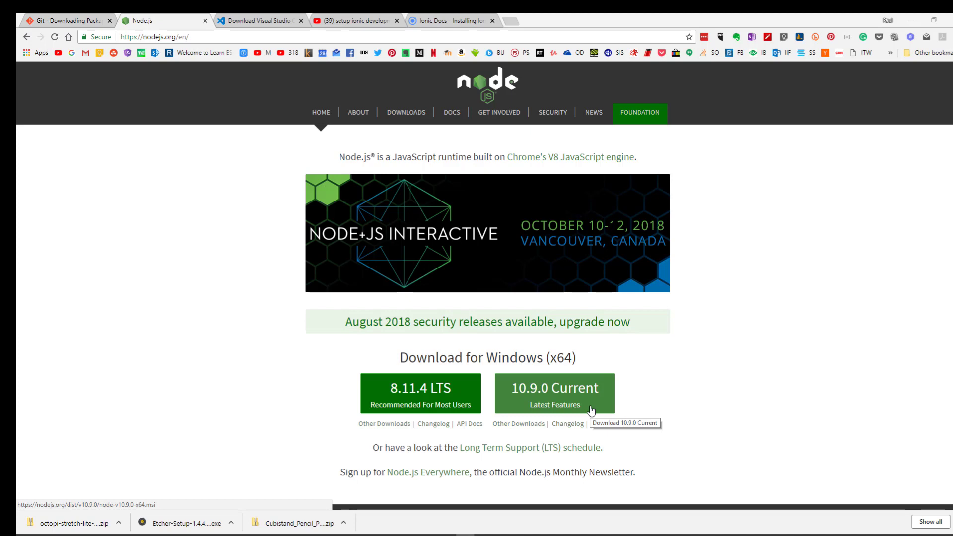
{"action": "mouse_move", "coordinate": [577, 410]}
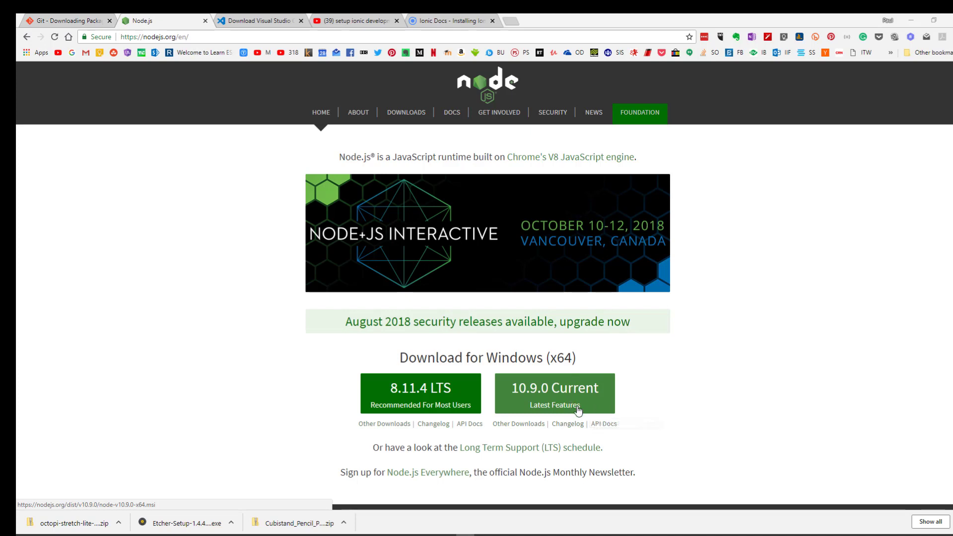
{"action": "mouse_move", "coordinate": [441, 408]}
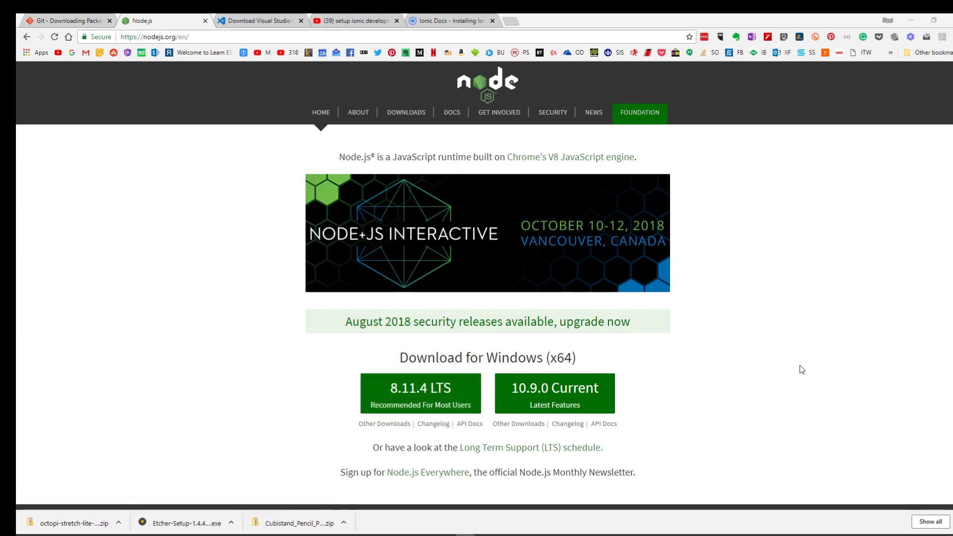
{"action": "mouse_move", "coordinate": [732, 386]}
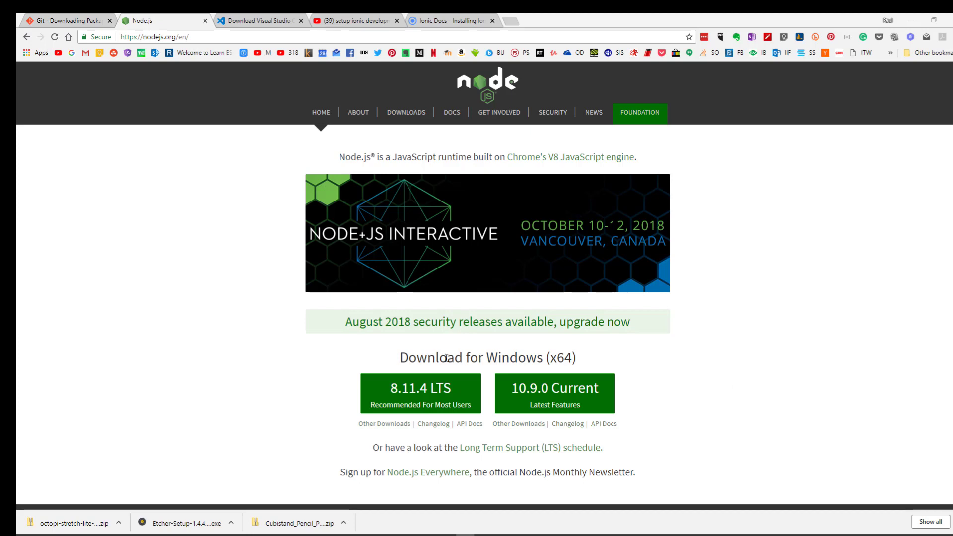
{"action": "mouse_move", "coordinate": [758, 345]}
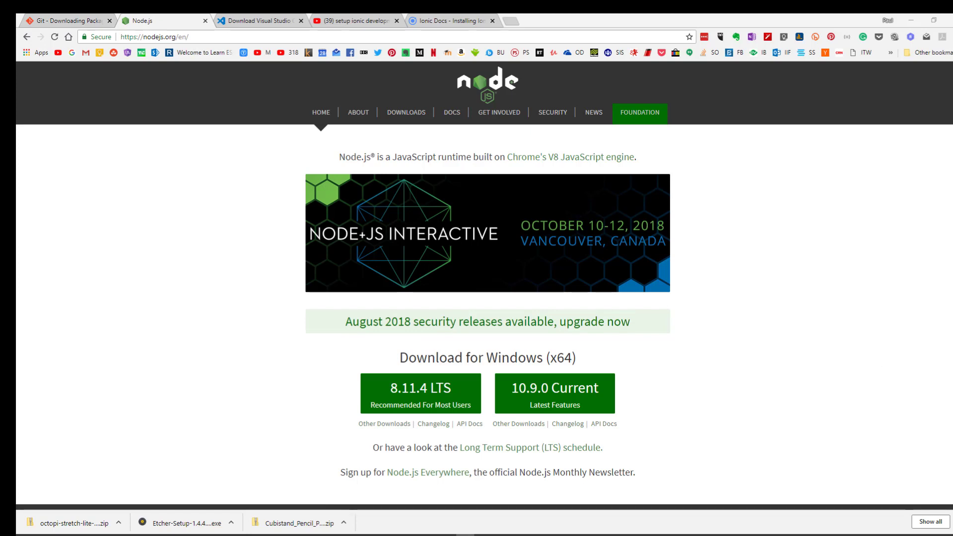
{"action": "mouse_move", "coordinate": [421, 393]}
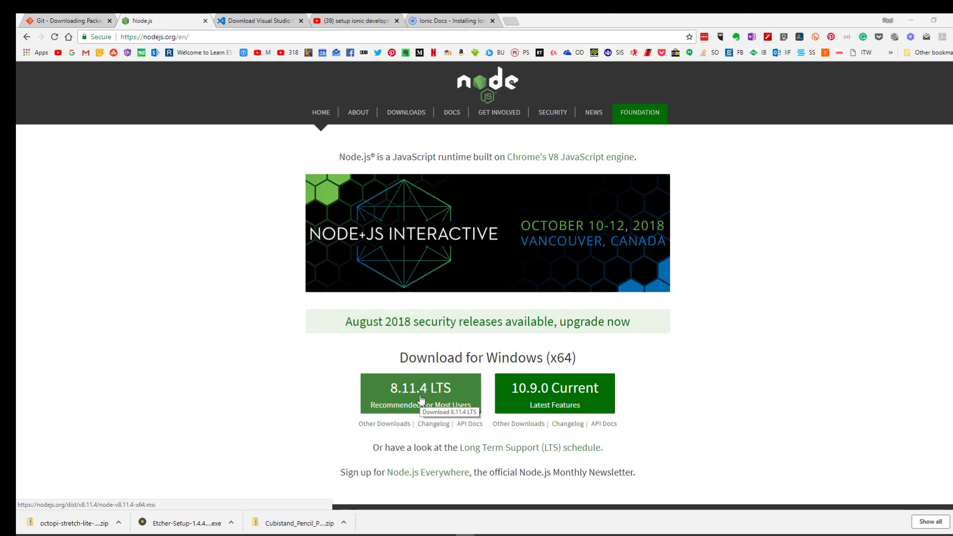
{"action": "mouse_move", "coordinate": [79, 430]}
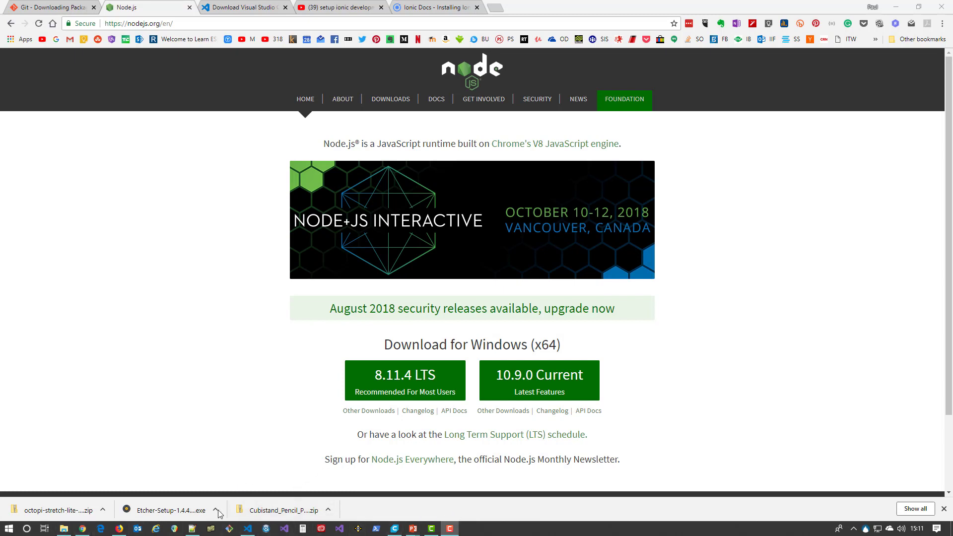
Launch Git Bash as administrator from its taskbar jump list.
{"action": "right_click", "coordinate": [228, 528]}
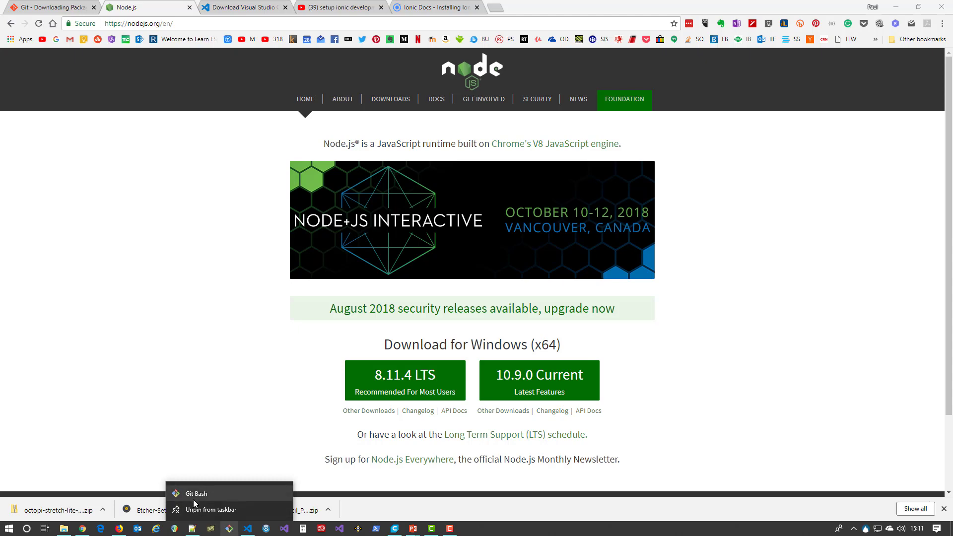
{"action": "left_click", "coordinate": [196, 494]}
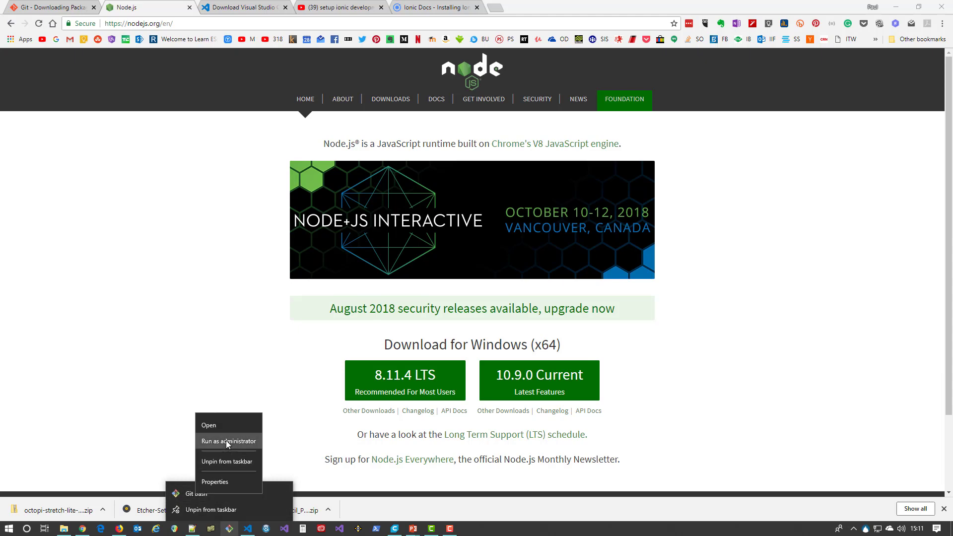
{"action": "left_click", "coordinate": [227, 444]}
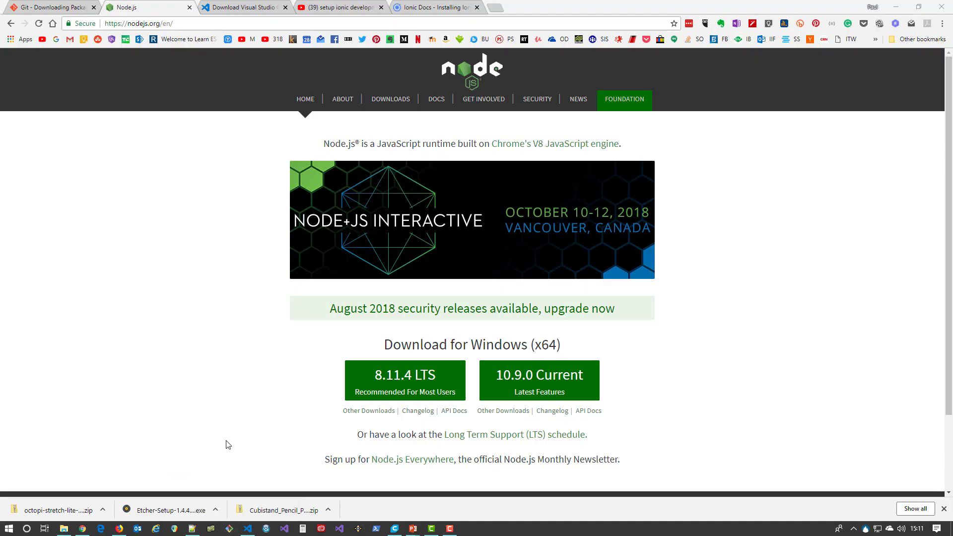
{"action": "left_click", "coordinate": [229, 527]}
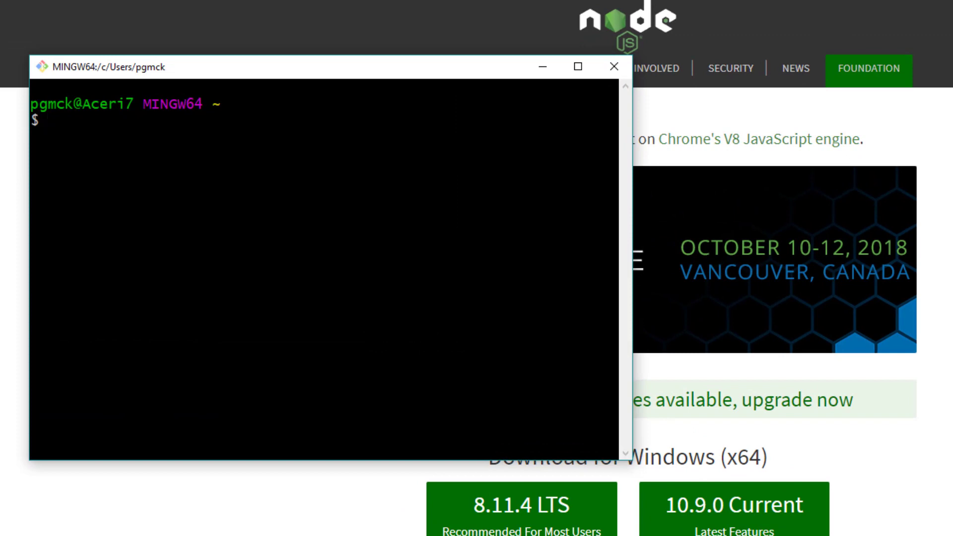
Run node -v and npm -v, confirming Node.js v8.11.1 and npm 6.3.0.
{"action": "type", "text": "node"}
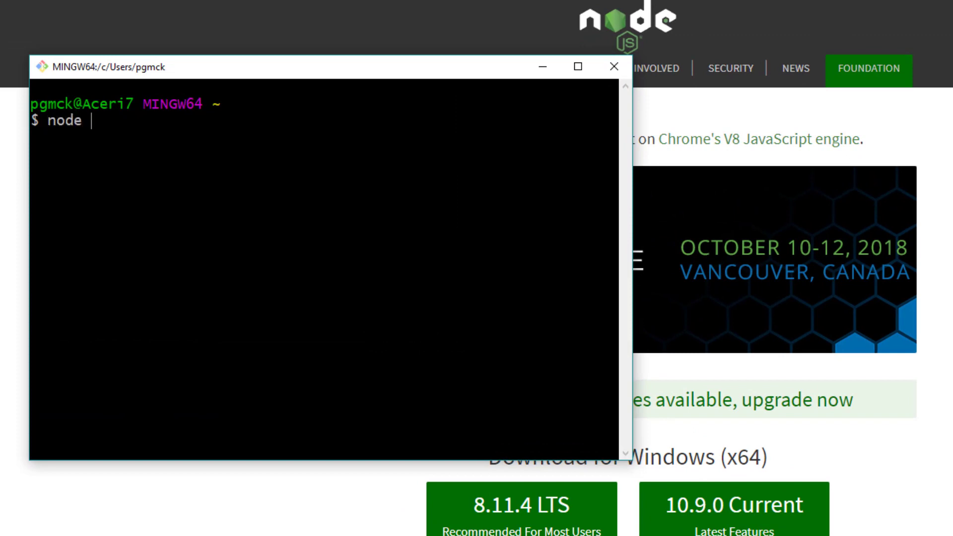
{"action": "key", "text": "Return"}
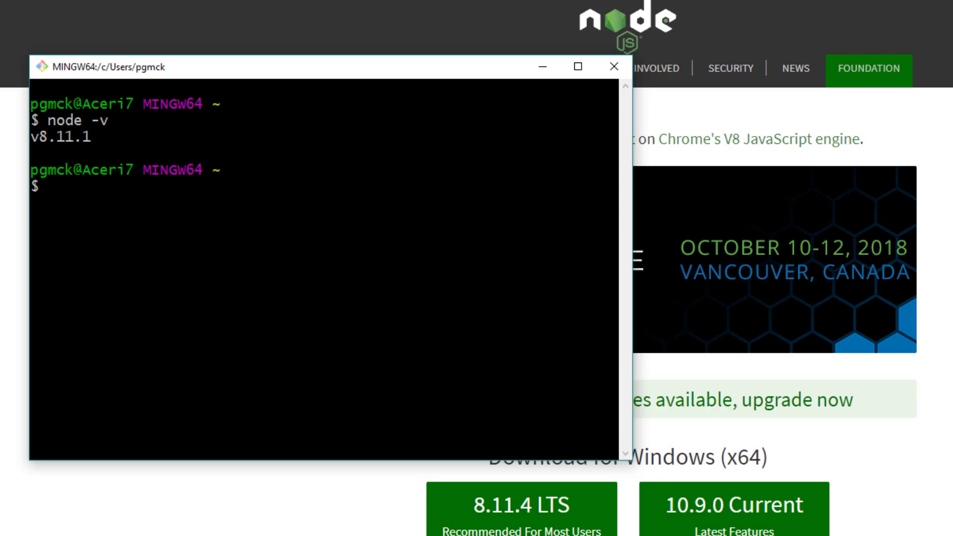
{"action": "type", "text": "npm"}
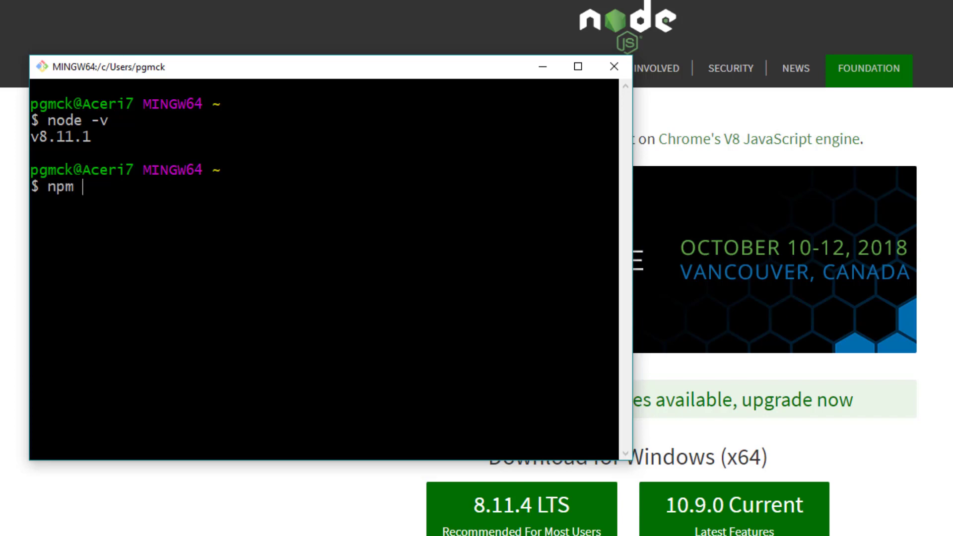
{"action": "type", "text": "-v"}
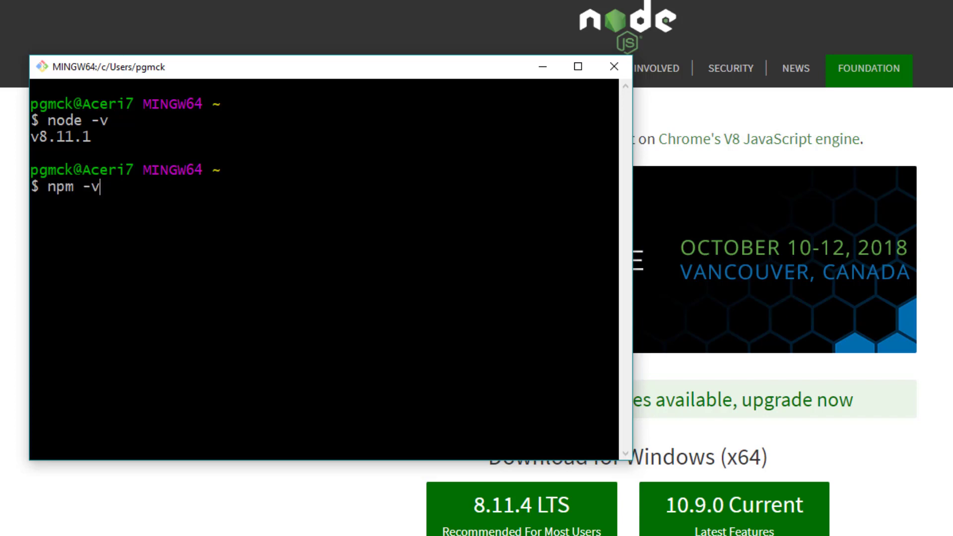
{"action": "key", "text": "Return"}
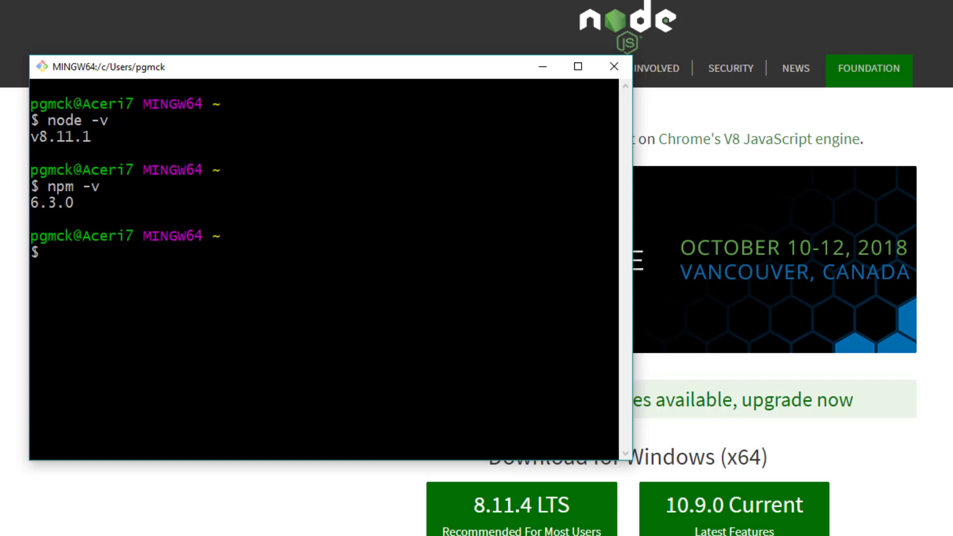
Enter npm install -g ionic@latest at the Git Bash prompt, leaving it unexecuted.
{"action": "type", "text": "npm"}
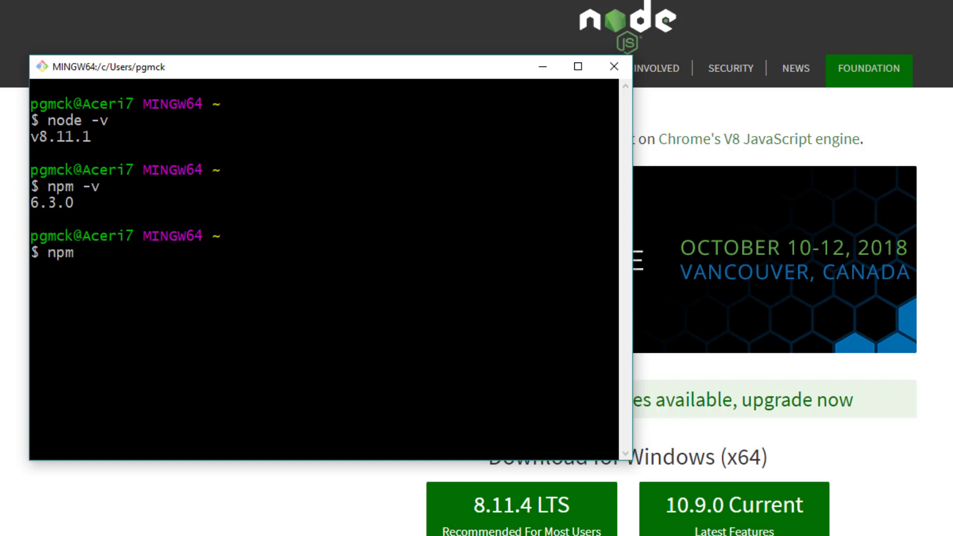
{"action": "type", "text": "install"}
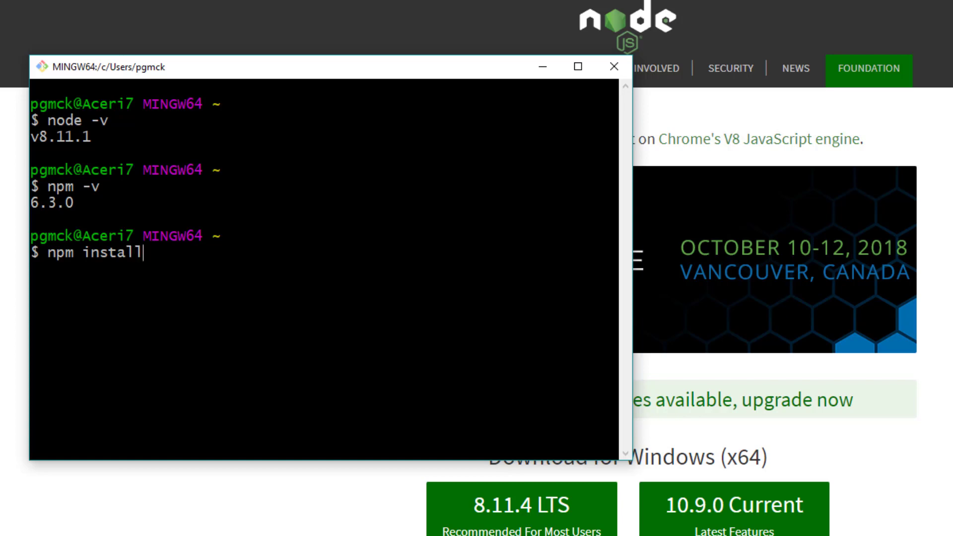
{"action": "type", "text": "-g"}
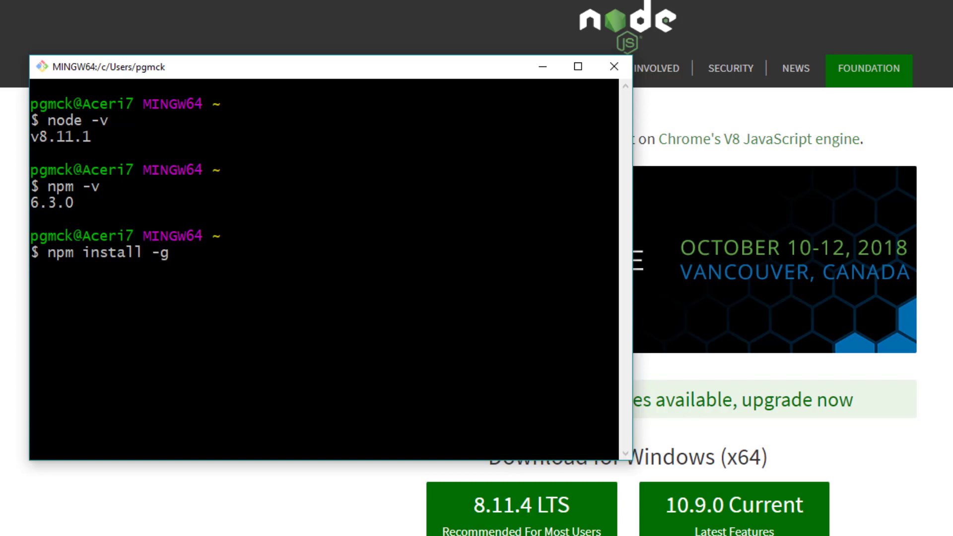
{"action": "type", "text": "ionic"}
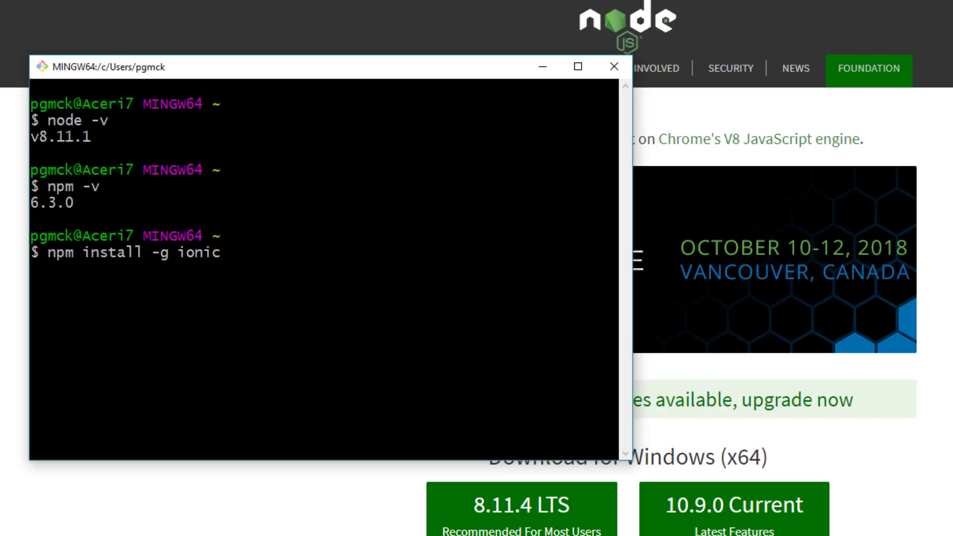
{"action": "type", "text": "@"}
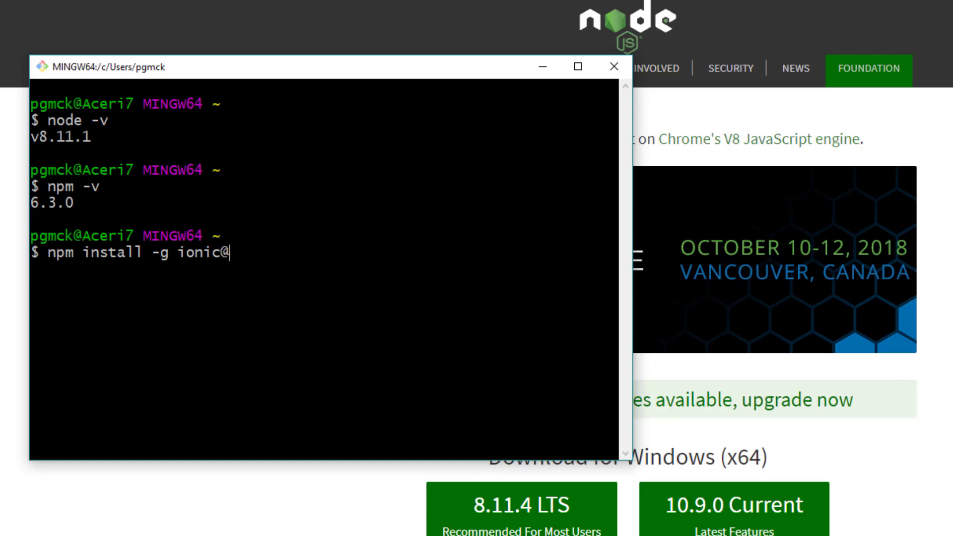
{"action": "type", "text": "latest"}
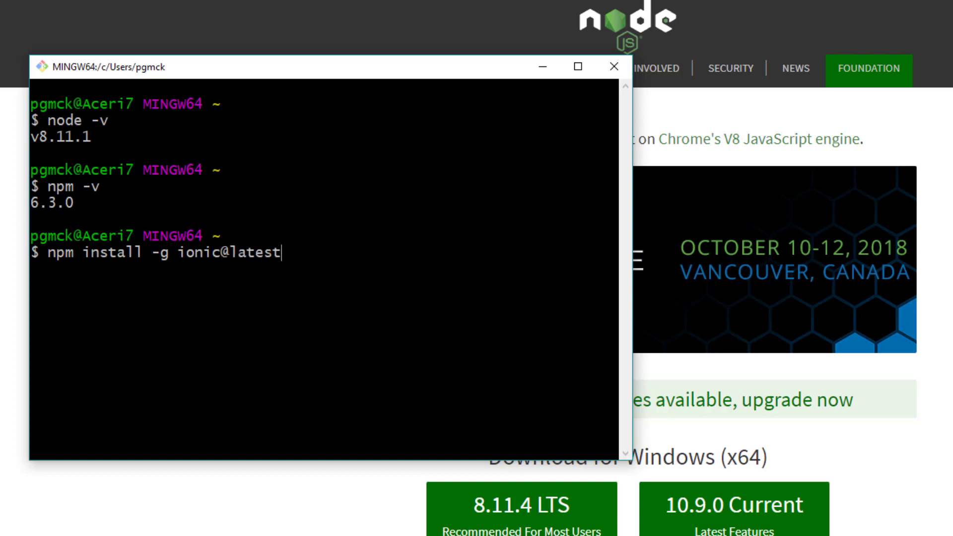